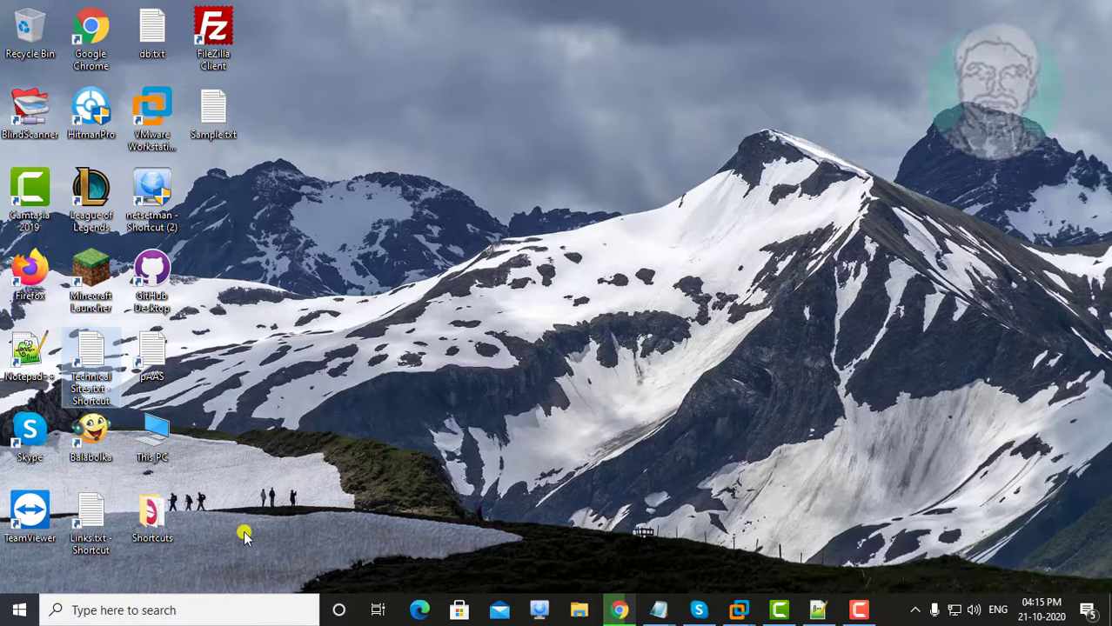
mouse_move(87, 609)
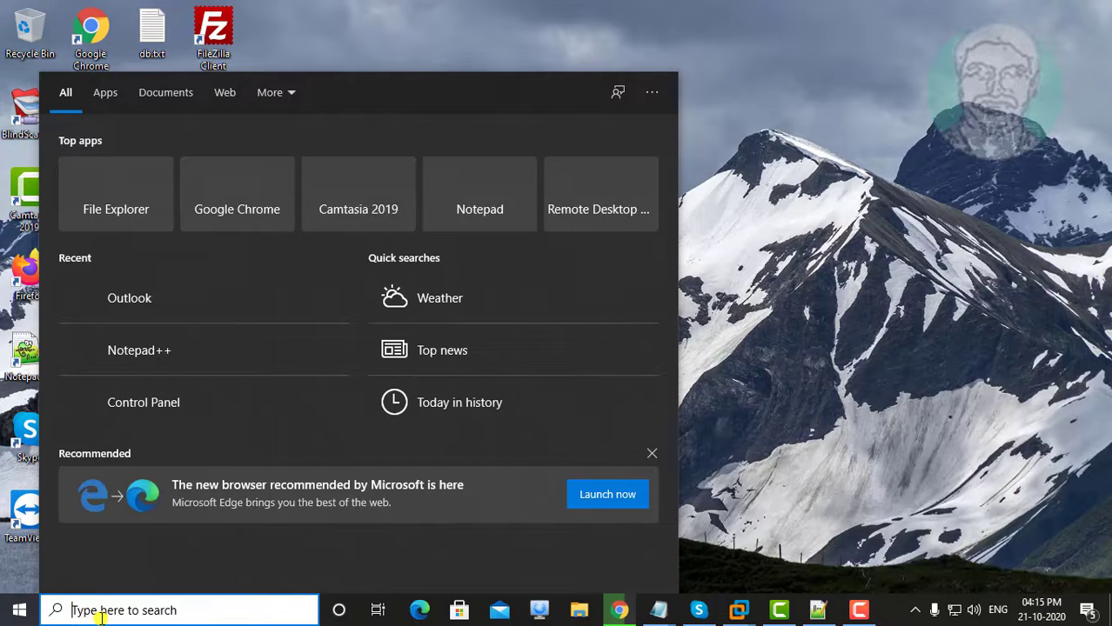
Search Windows Start for 'regedit' to surface the Registry Editor app.
text(regedit)
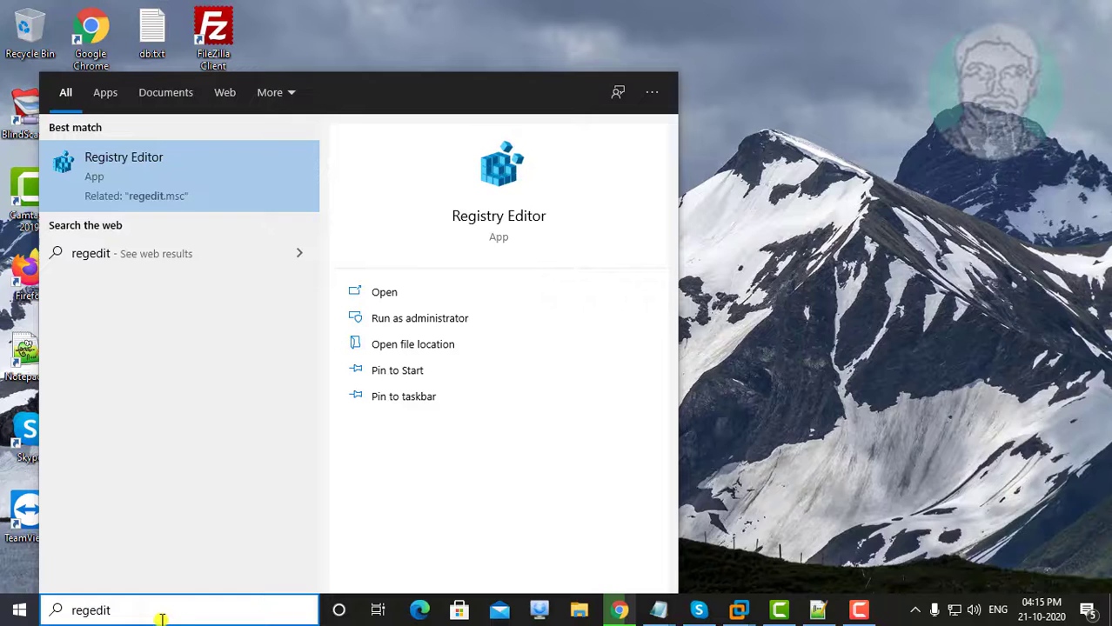
right_click(123, 165)
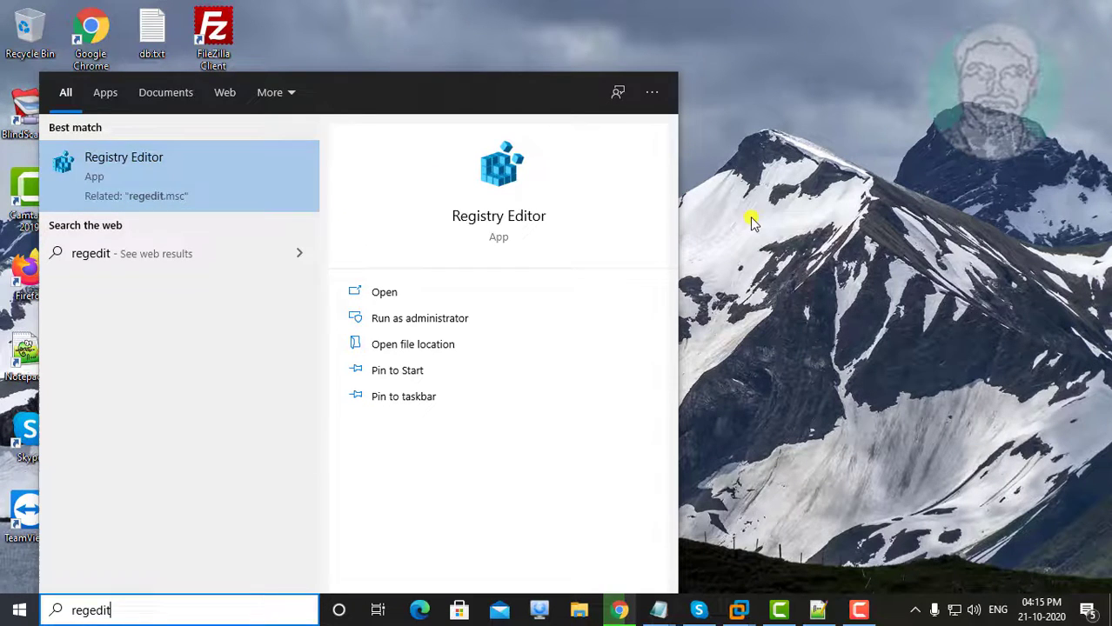
Launch Registry Editor and drill down HKEY_CURRENT_USER\SOFTWARE\Microsoft to the Office key.
click(383, 292)
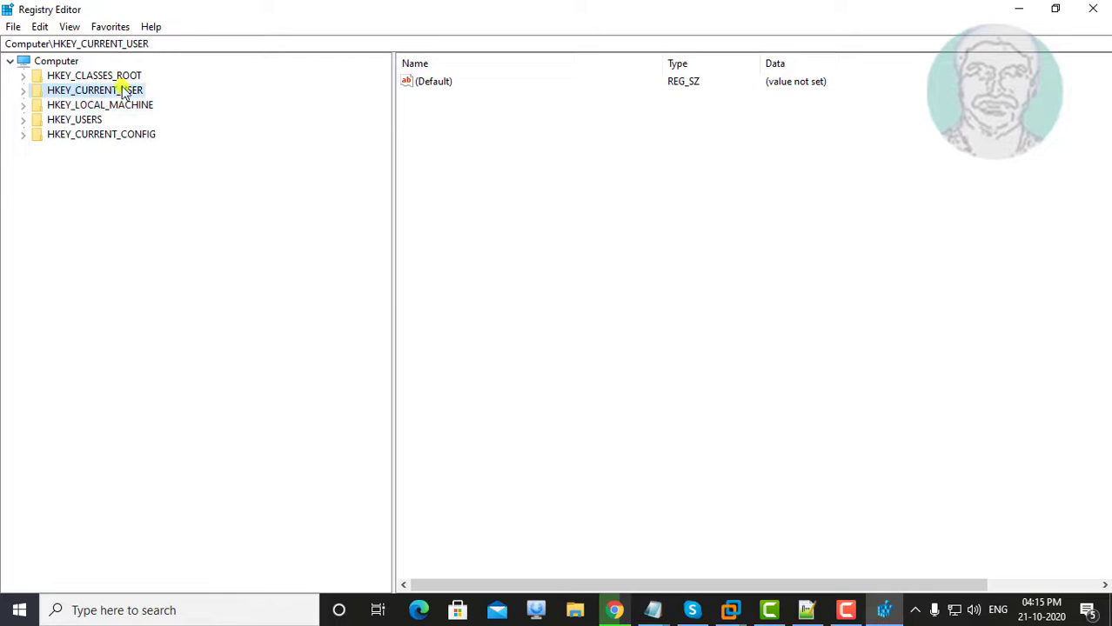
click(24, 91)
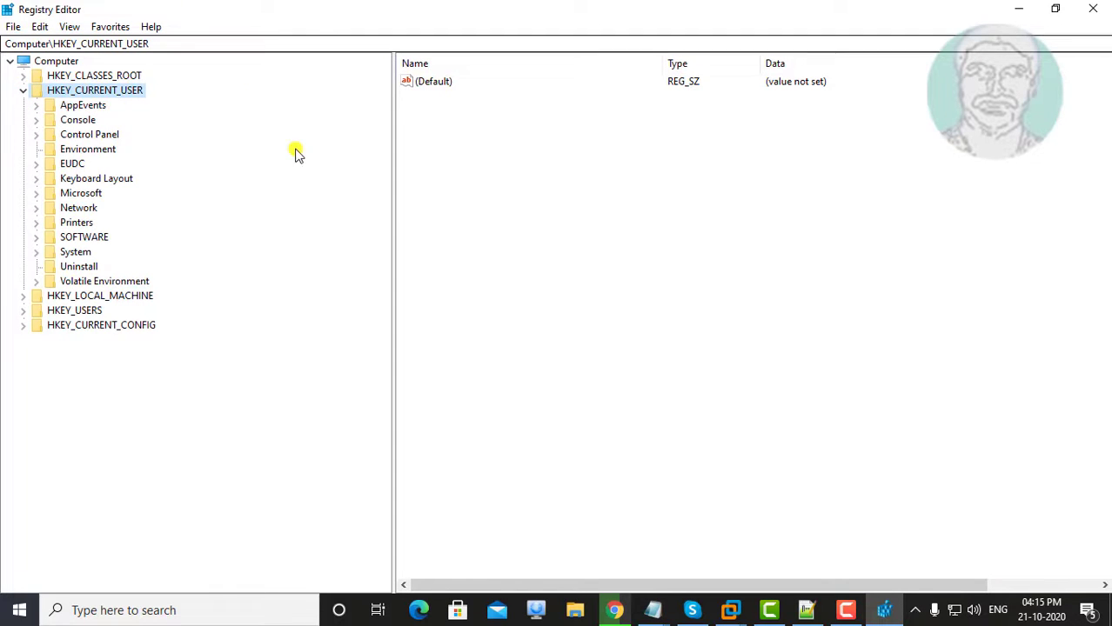
click(24, 236)
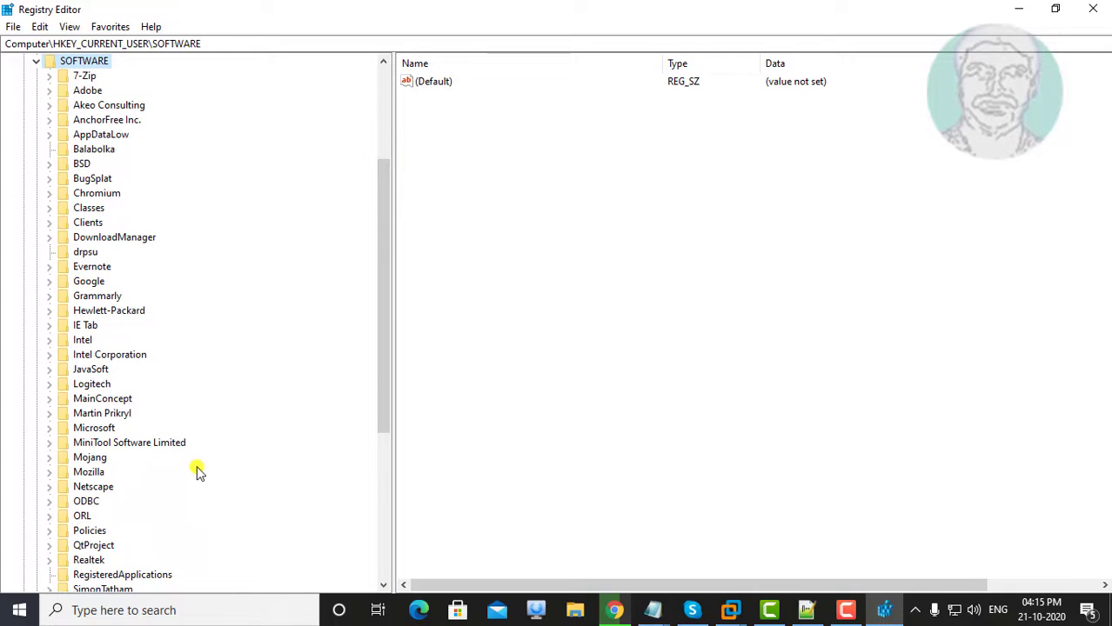
mouse_move(140, 459)
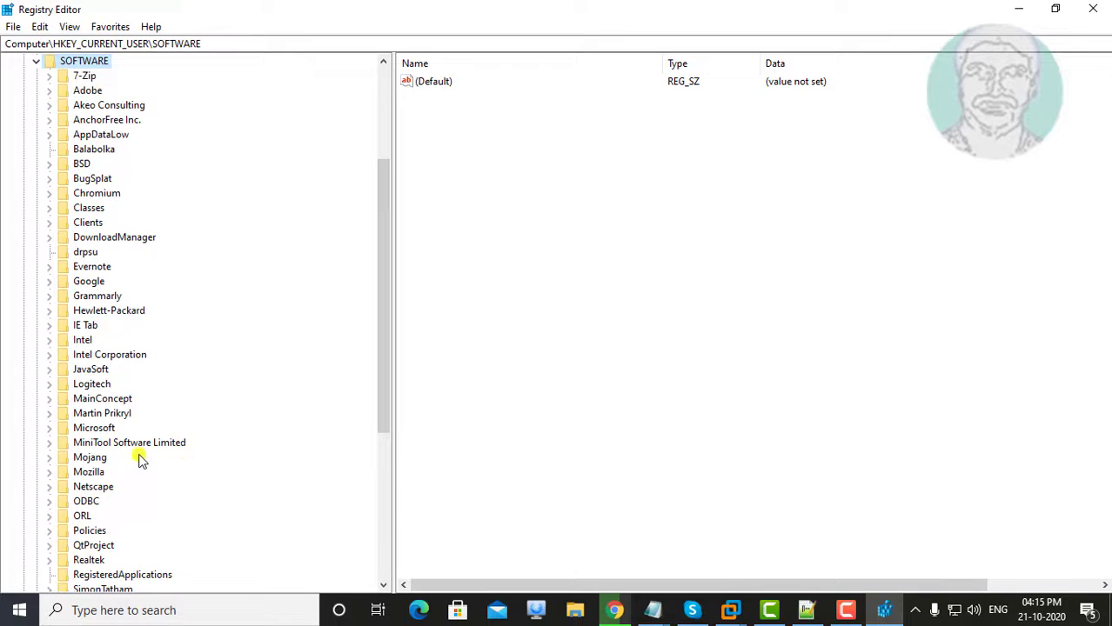
click(49, 428)
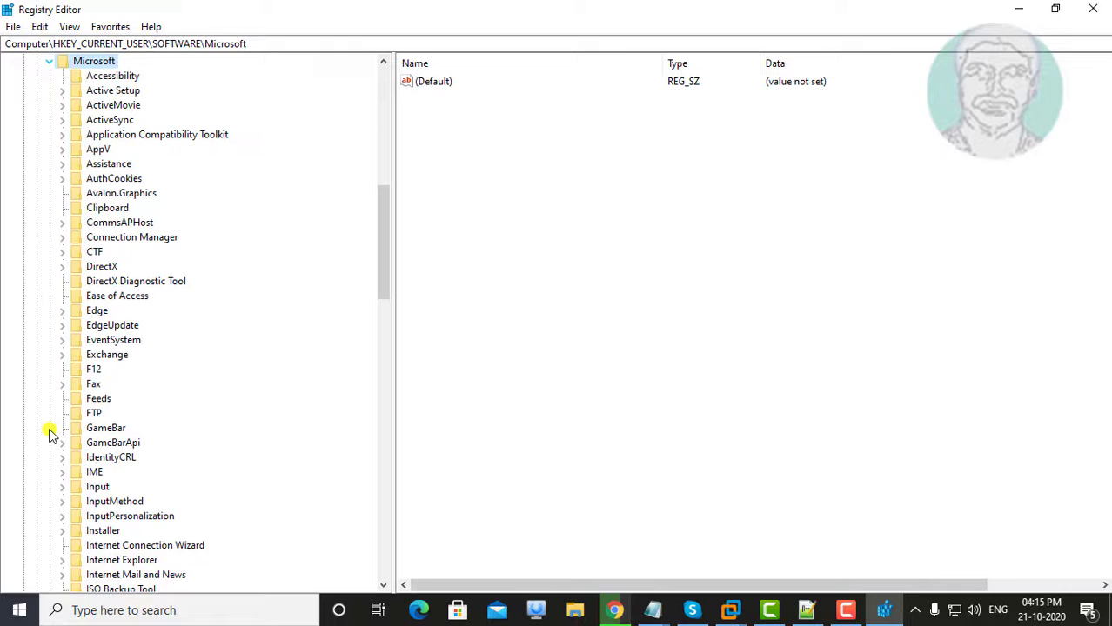
mouse_move(280, 425)
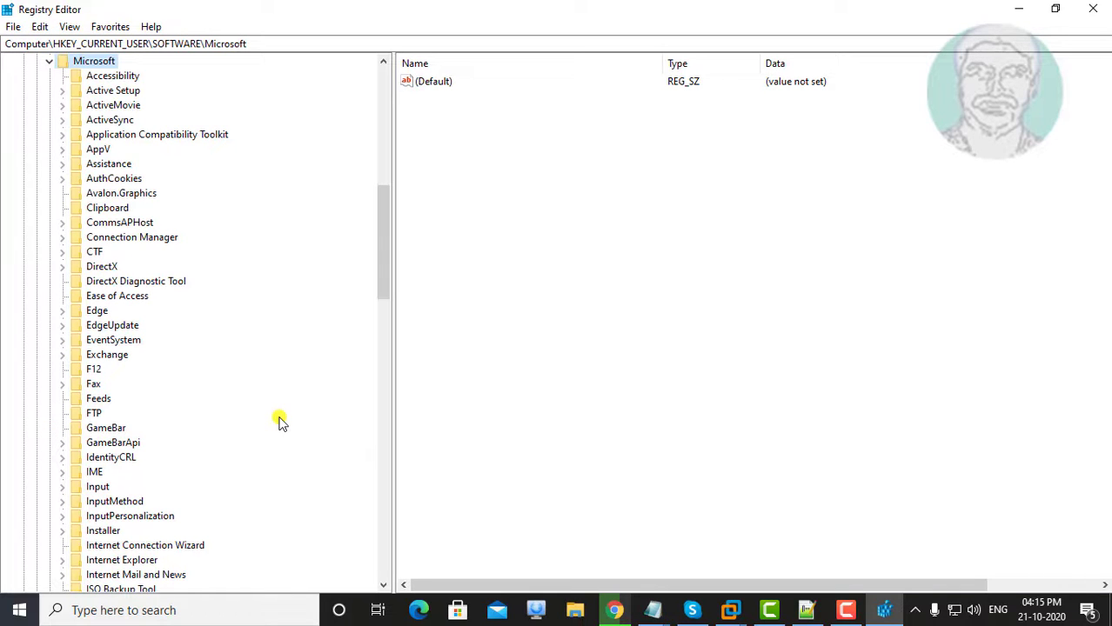
scroll(down, 3)
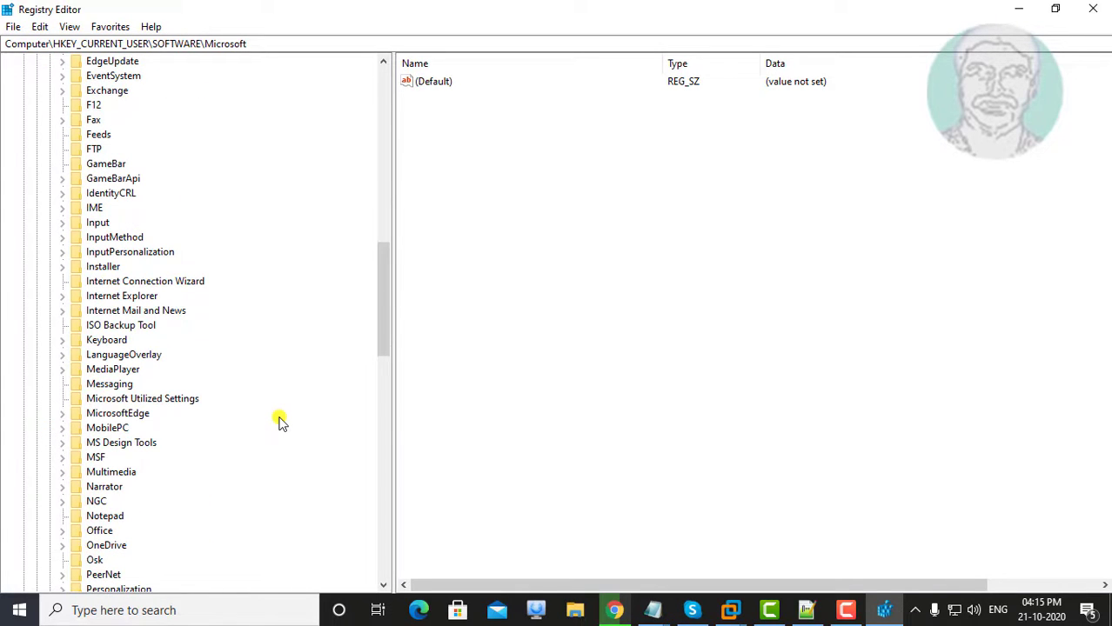
scroll(down, 3)
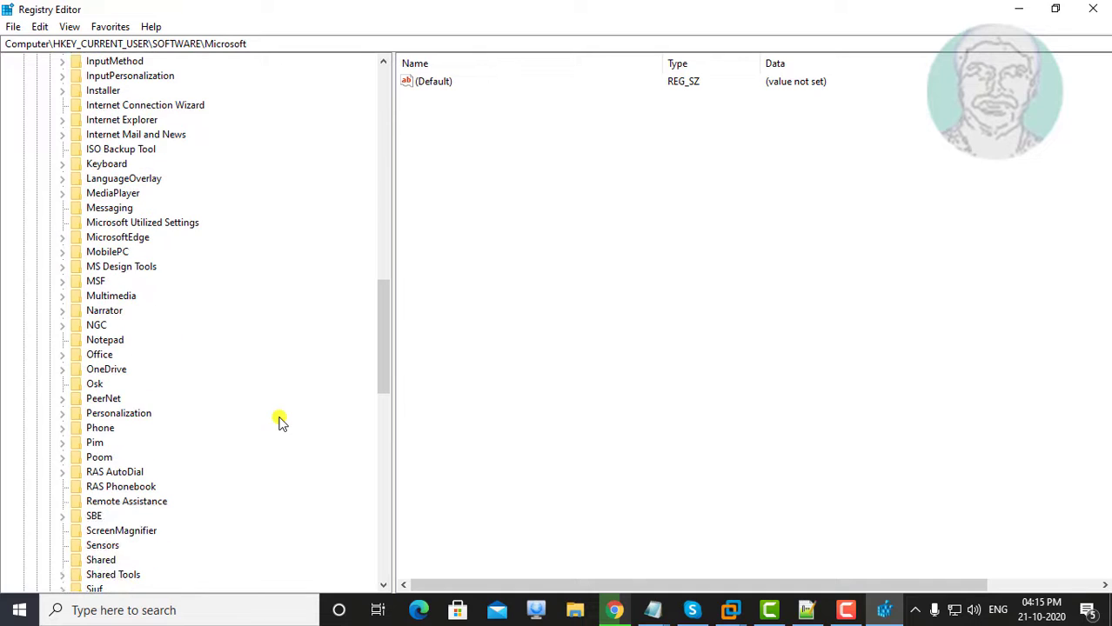
mouse_move(189, 375)
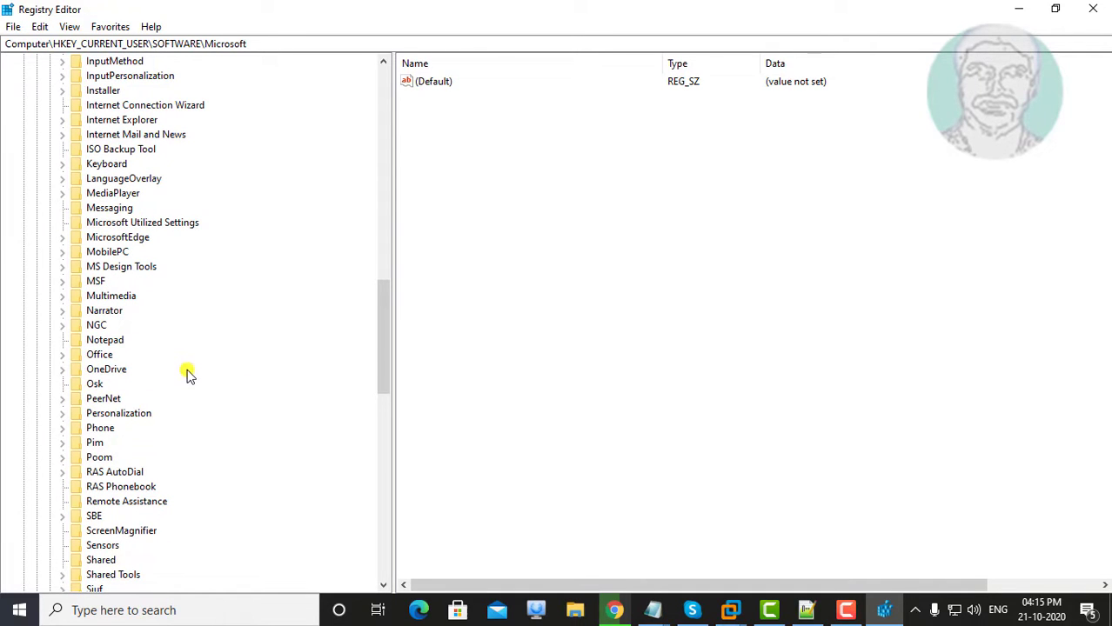
click(63, 355)
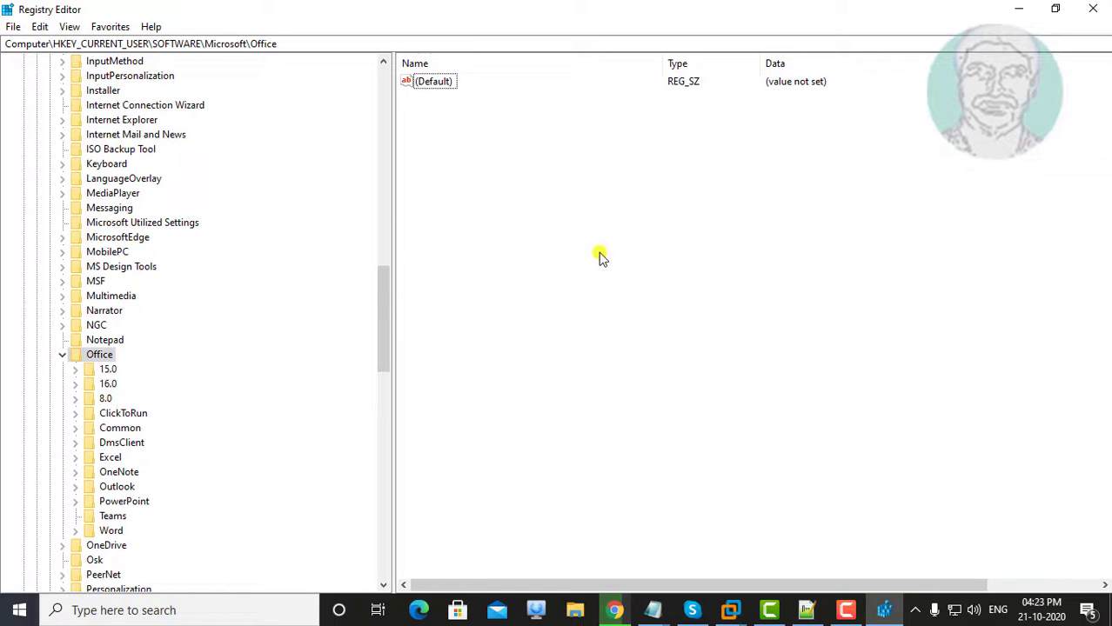
mouse_move(254, 469)
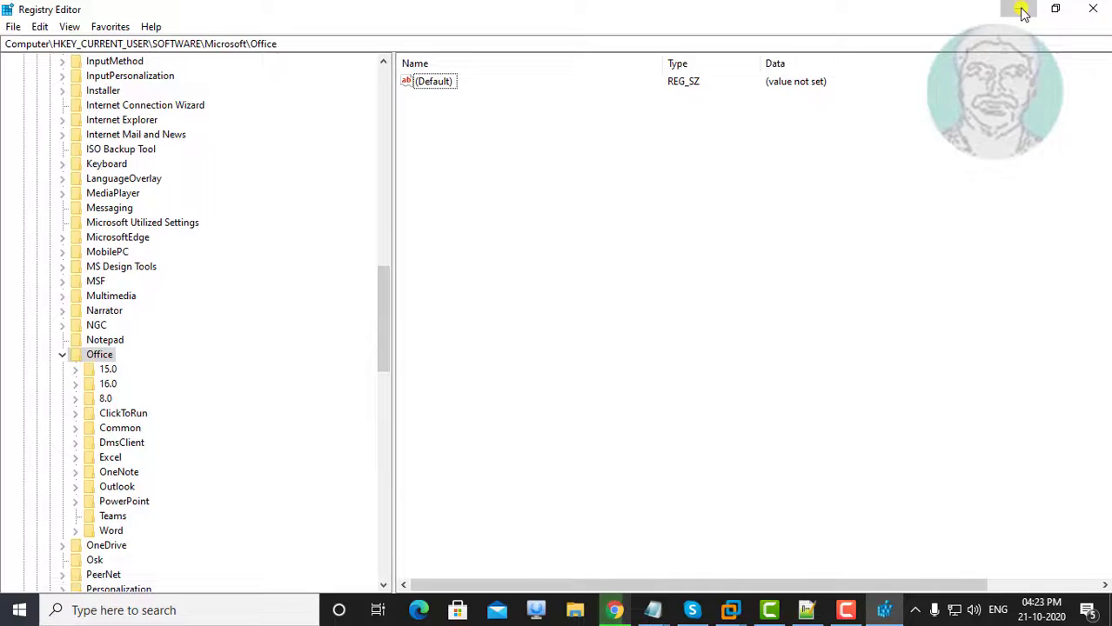
Minimize Registry Editor and open Control Panel's installed programs via a 'control panel' Start search.
click(1021, 9)
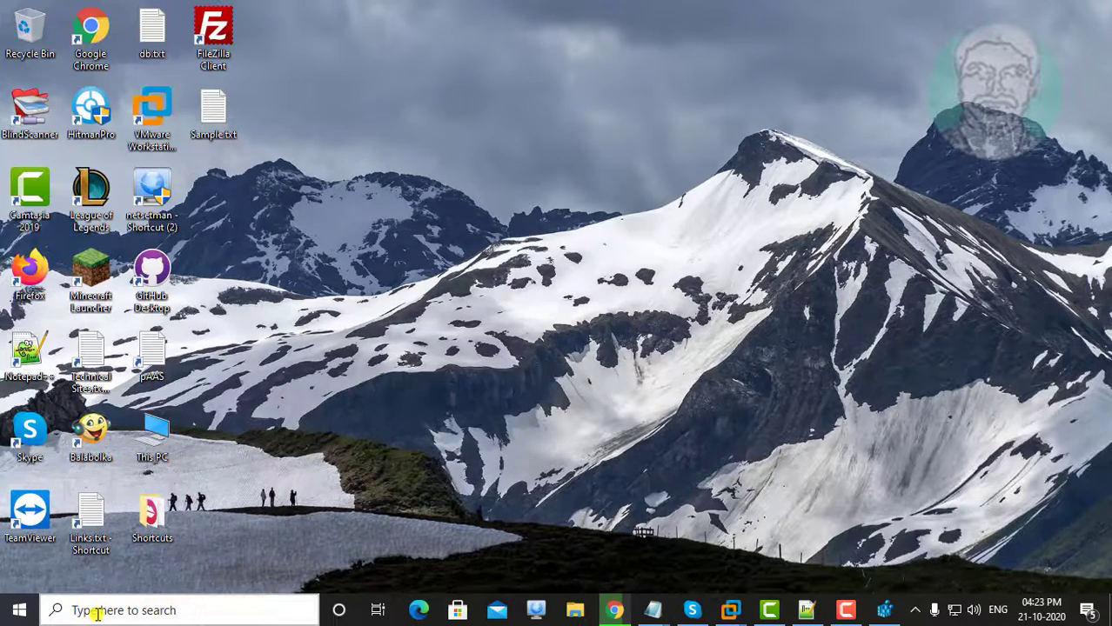
text(co)
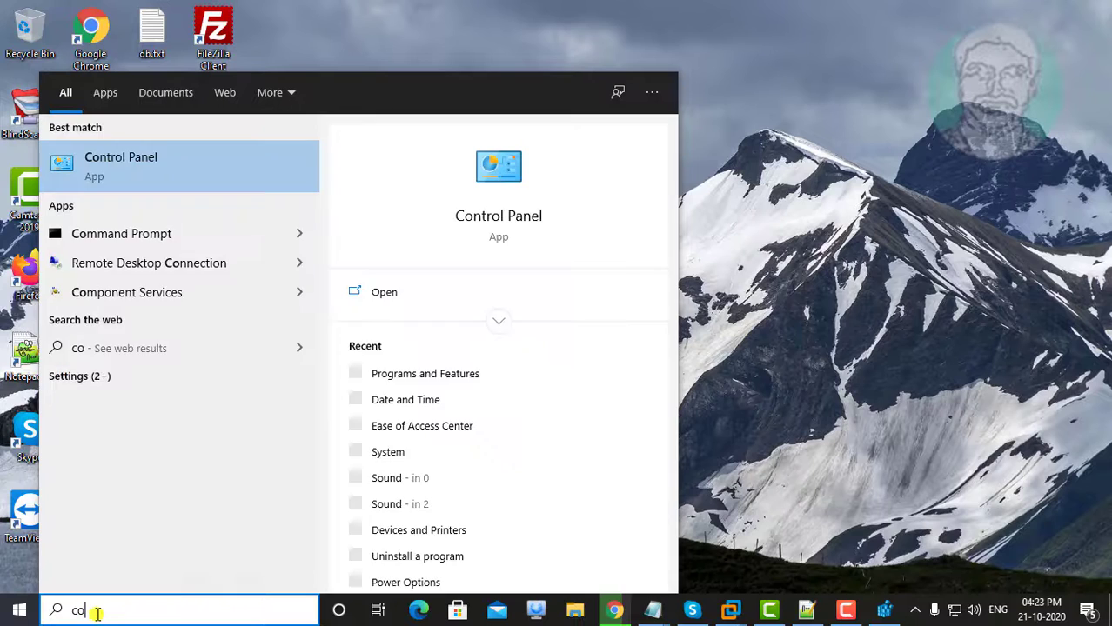
text(ntrol pane)
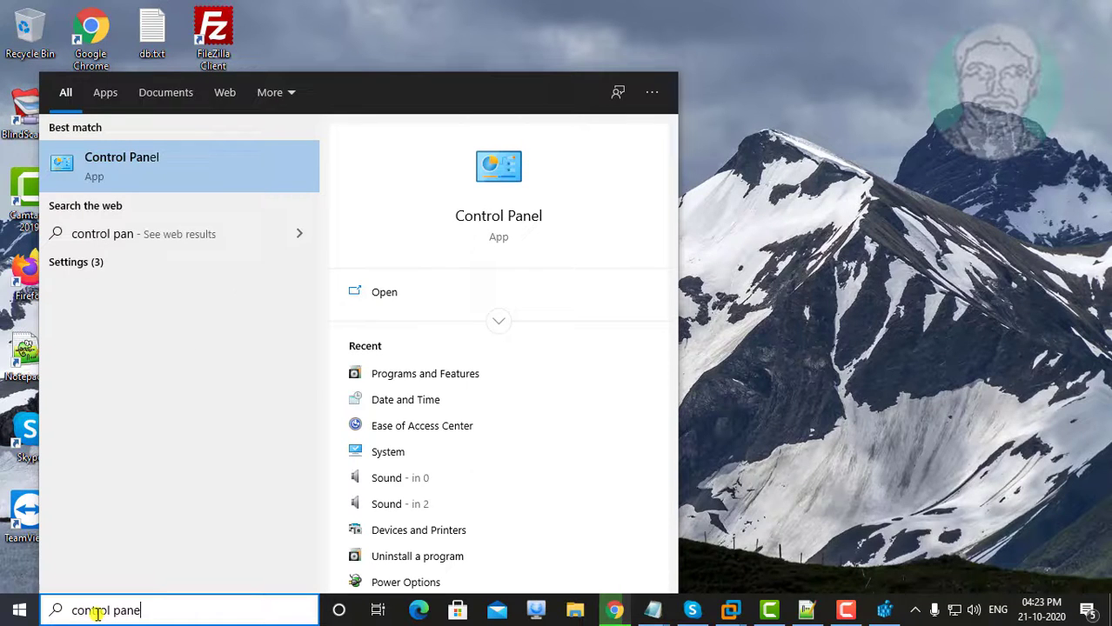
text(l)
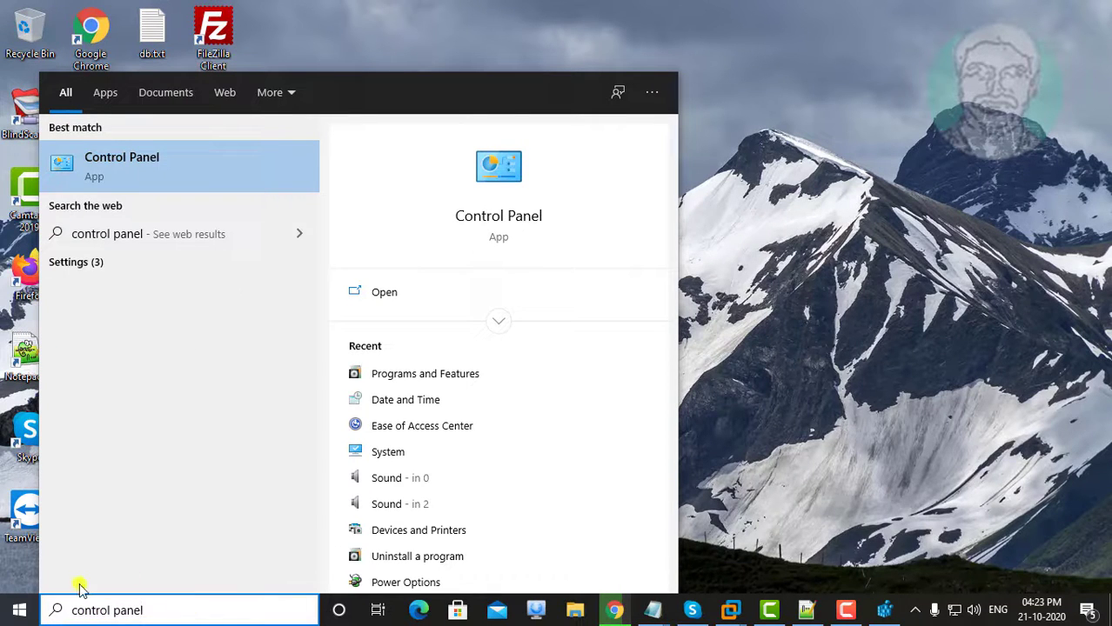
mouse_move(170, 172)
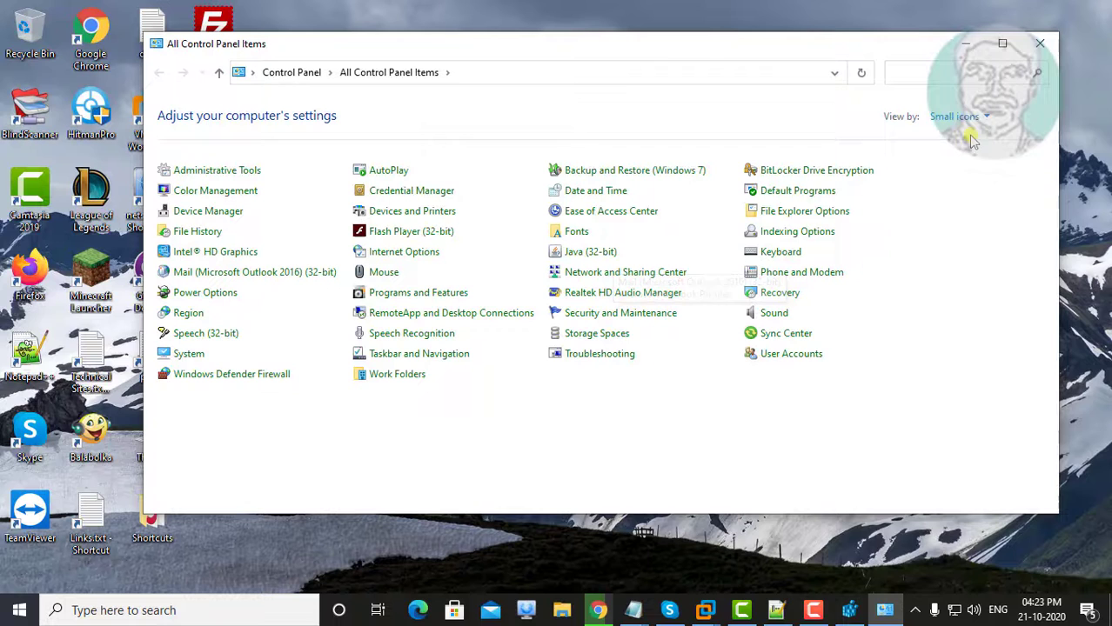
mouse_move(511, 310)
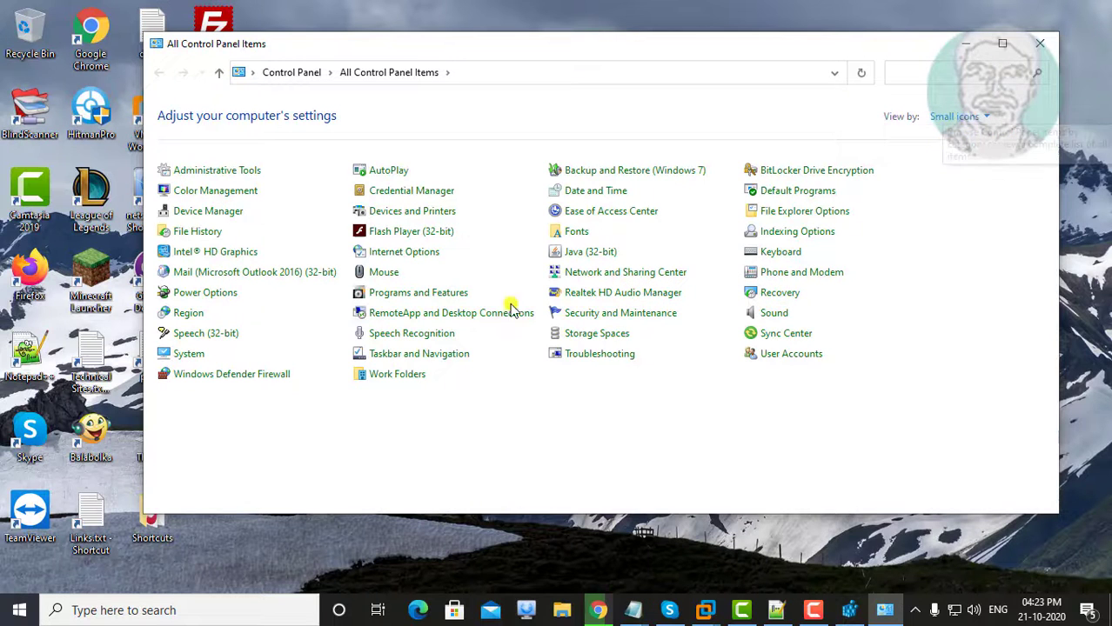
click(417, 292)
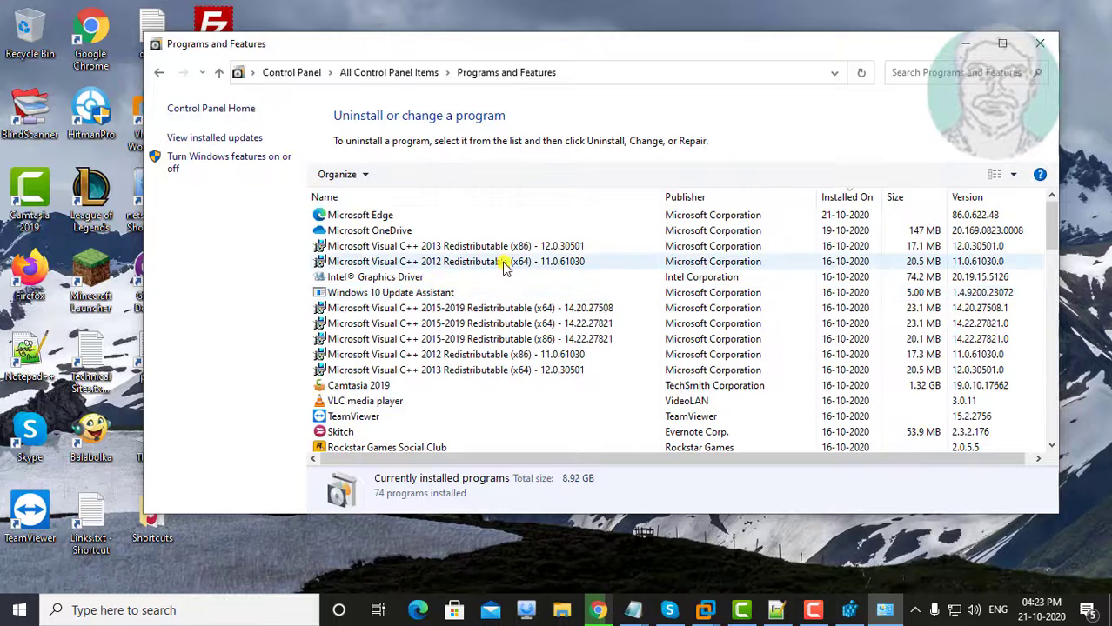
Select Microsoft 365 - en-us to read its version 16.0.13231.20390, then leave the list.
scroll(down, 3)
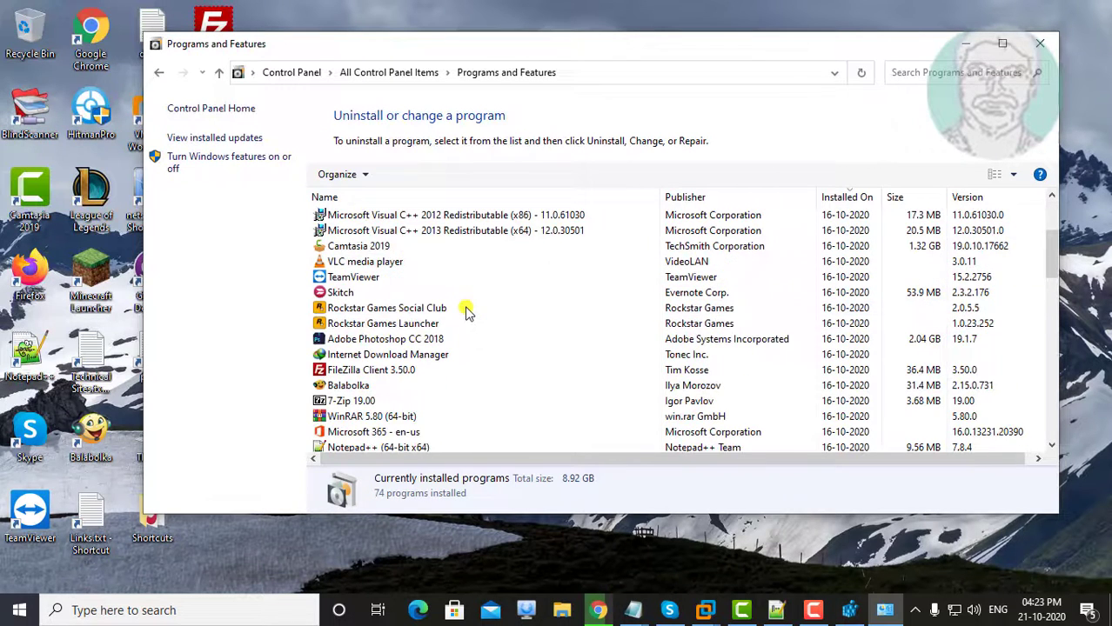
scroll(down, 3)
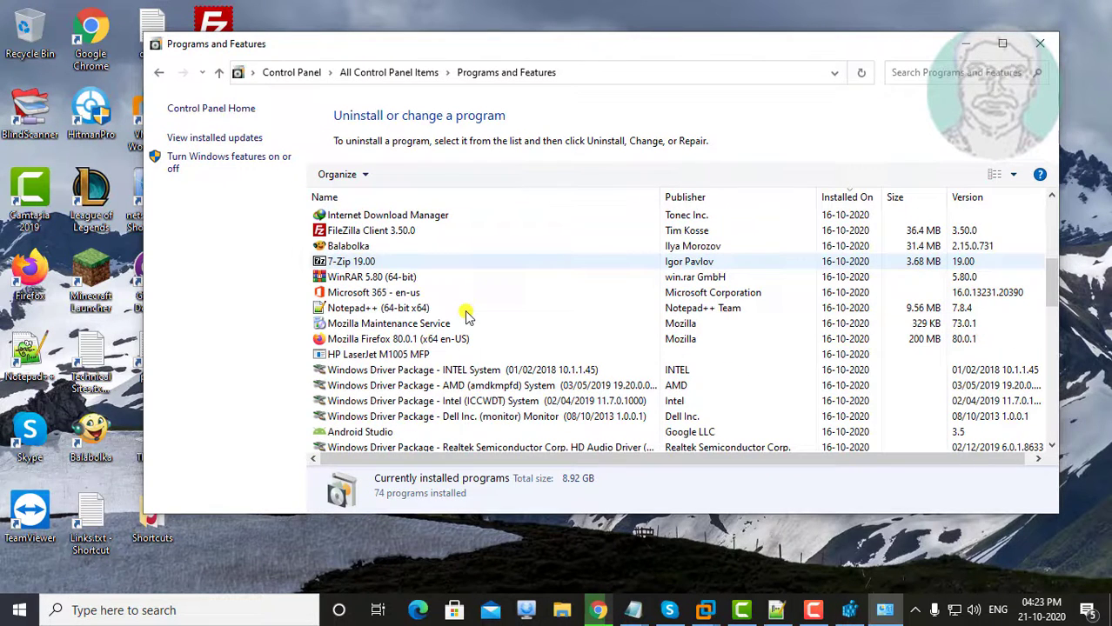
click(373, 292)
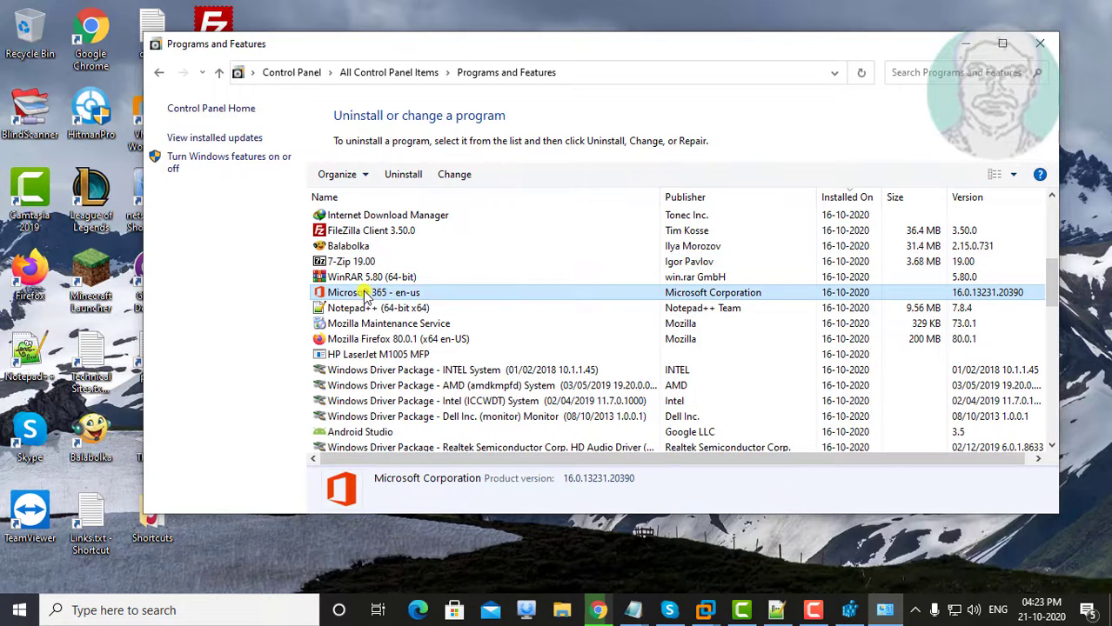
mouse_move(773, 277)
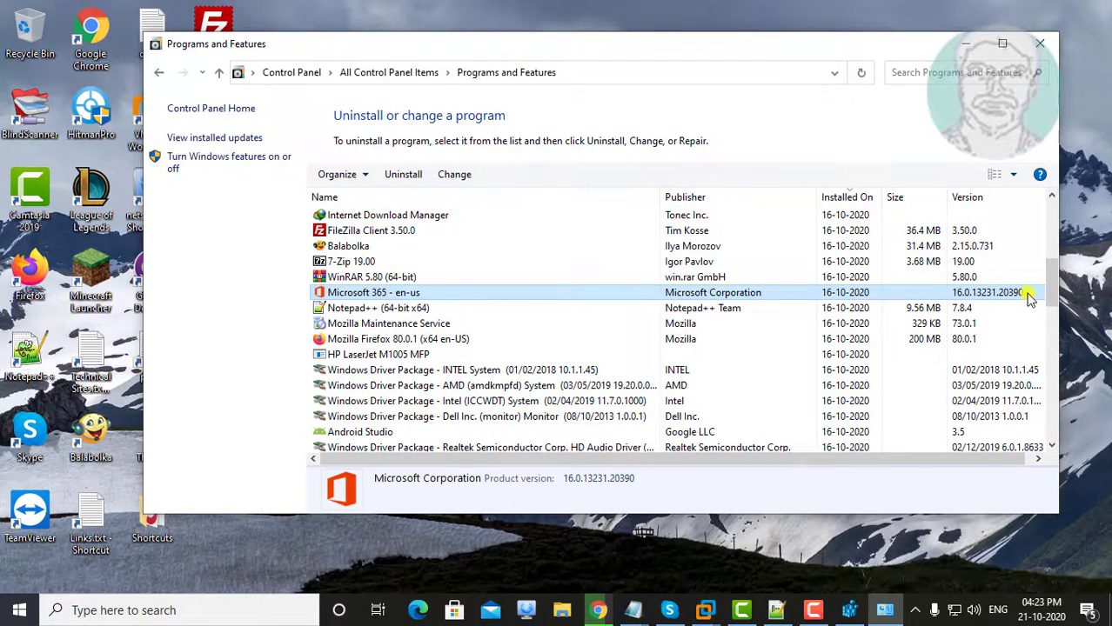
mouse_move(223, 71)
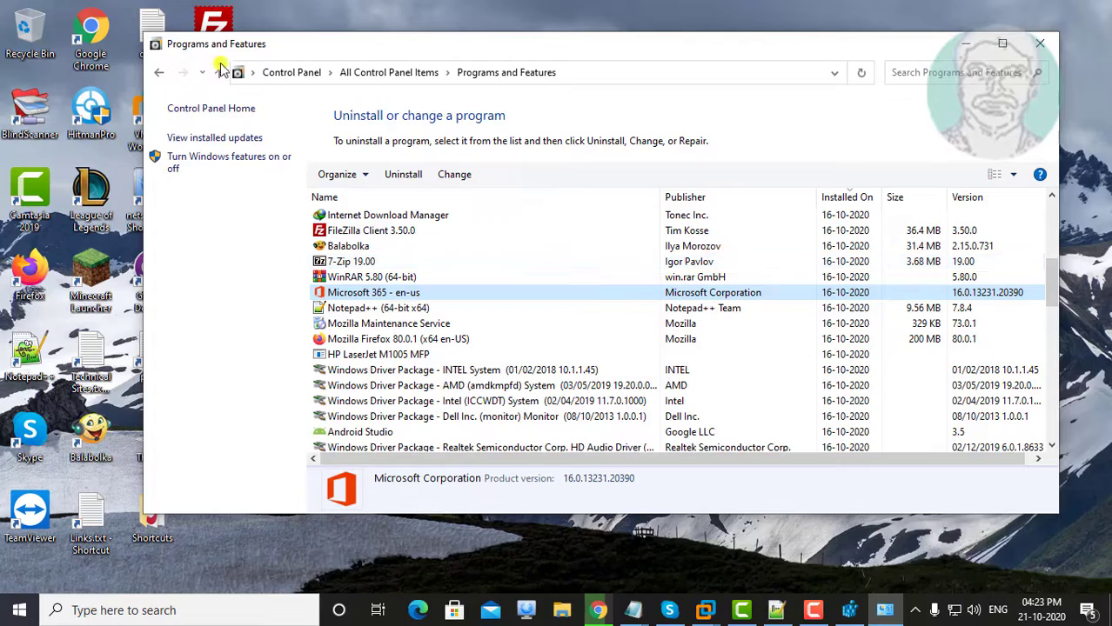
click(163, 74)
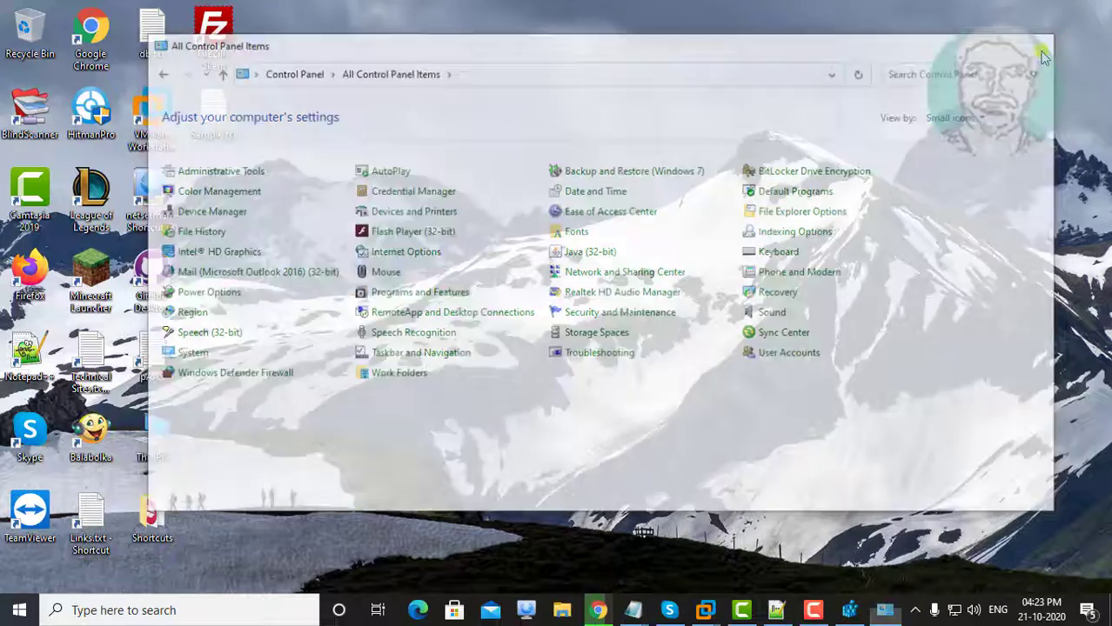
Return to Registry Editor and navigate Office\16.0\Common to the Identity key.
click(1042, 54)
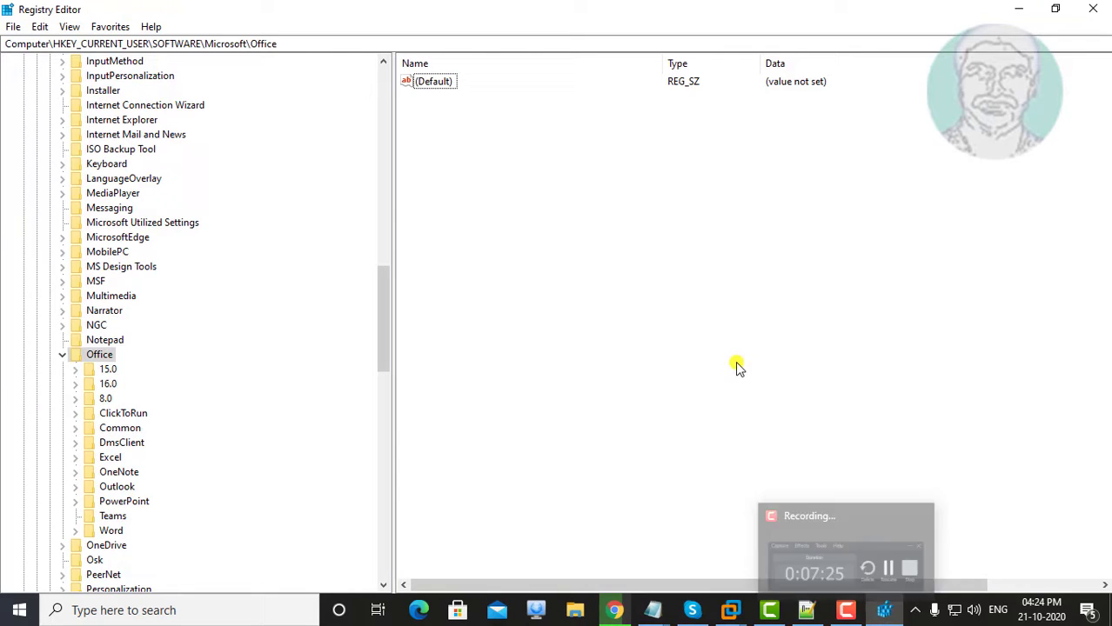
click(108, 384)
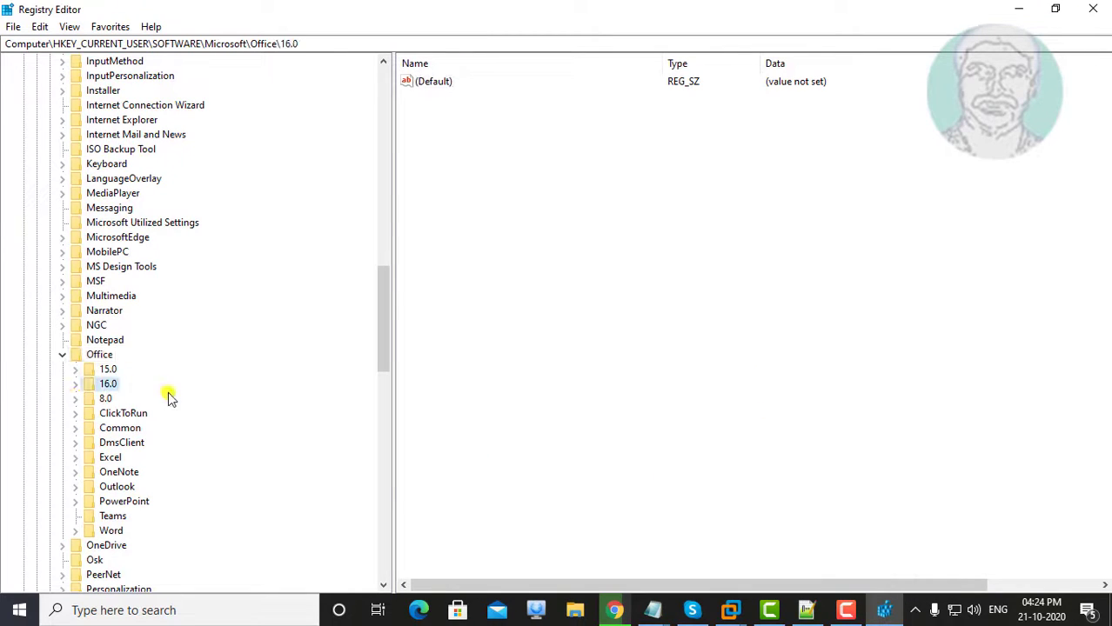
click(74, 385)
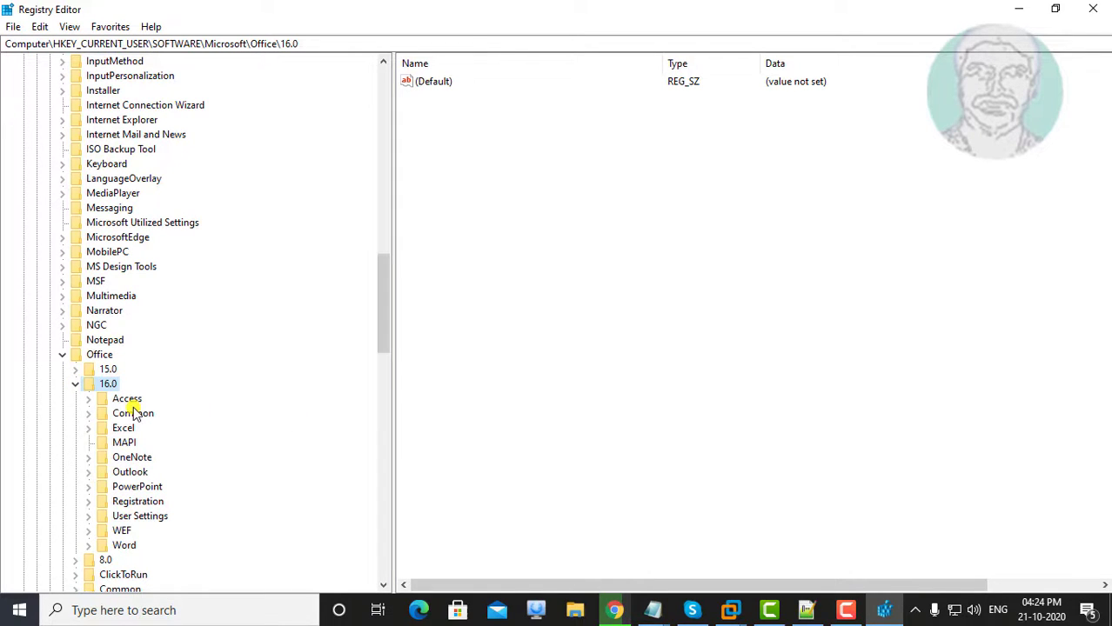
click(132, 413)
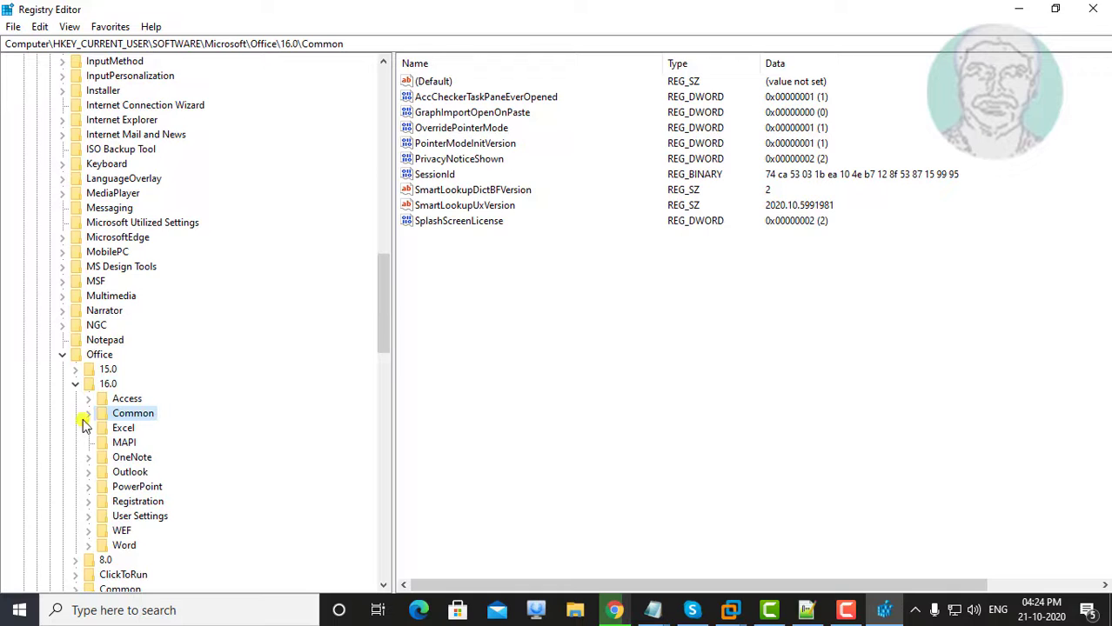
click(87, 414)
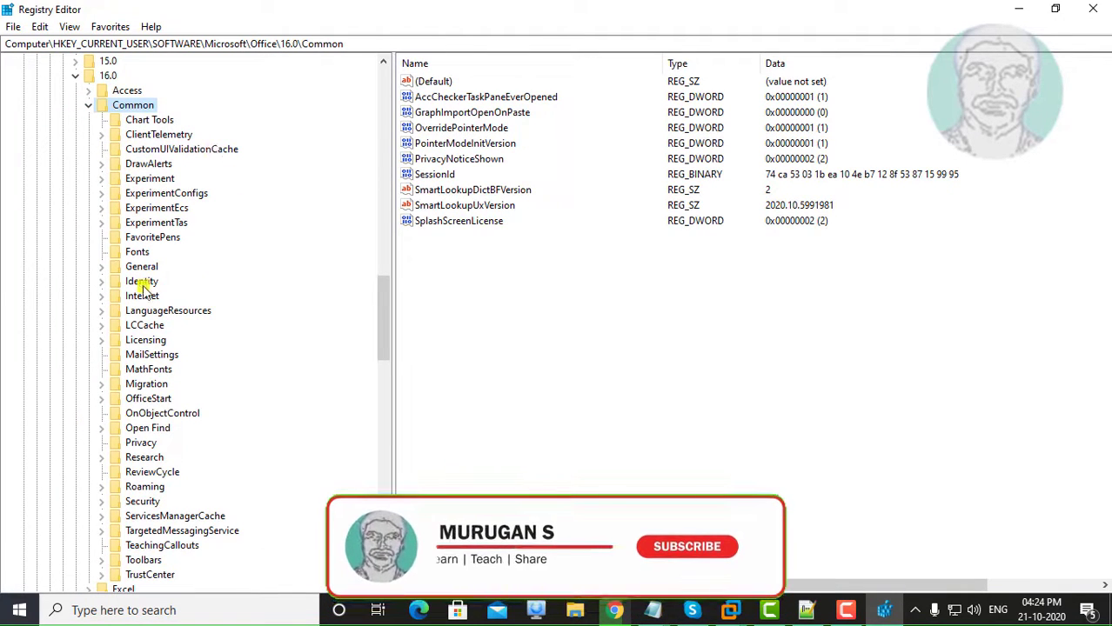
click(143, 282)
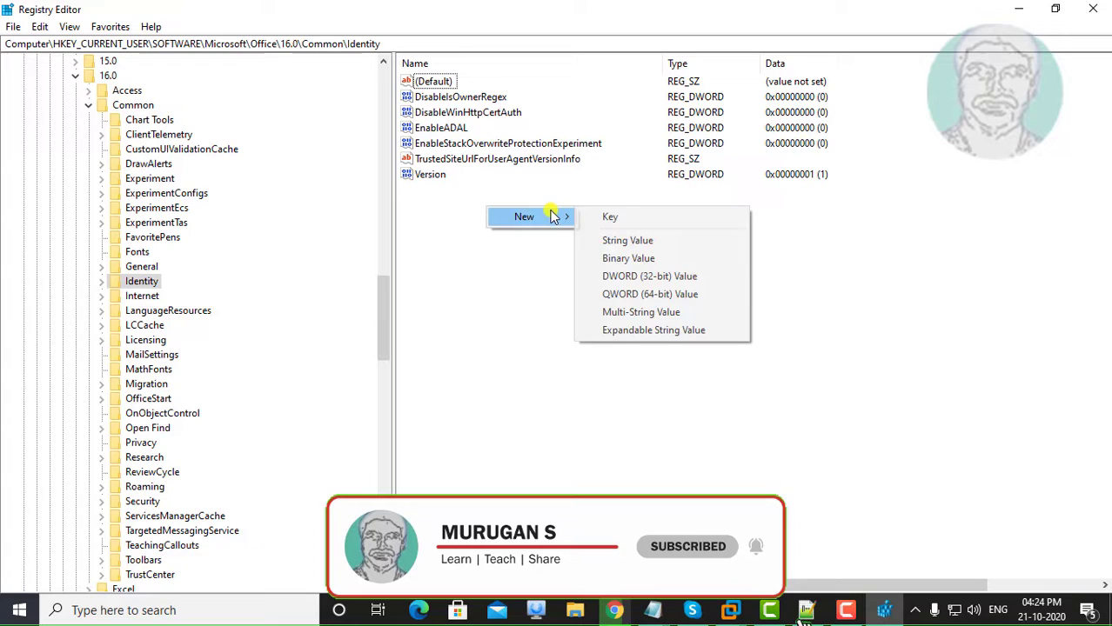
Create a new DWORD (32-bit) value under Identity named DisableADALaptopWAMOverride.
click(649, 275)
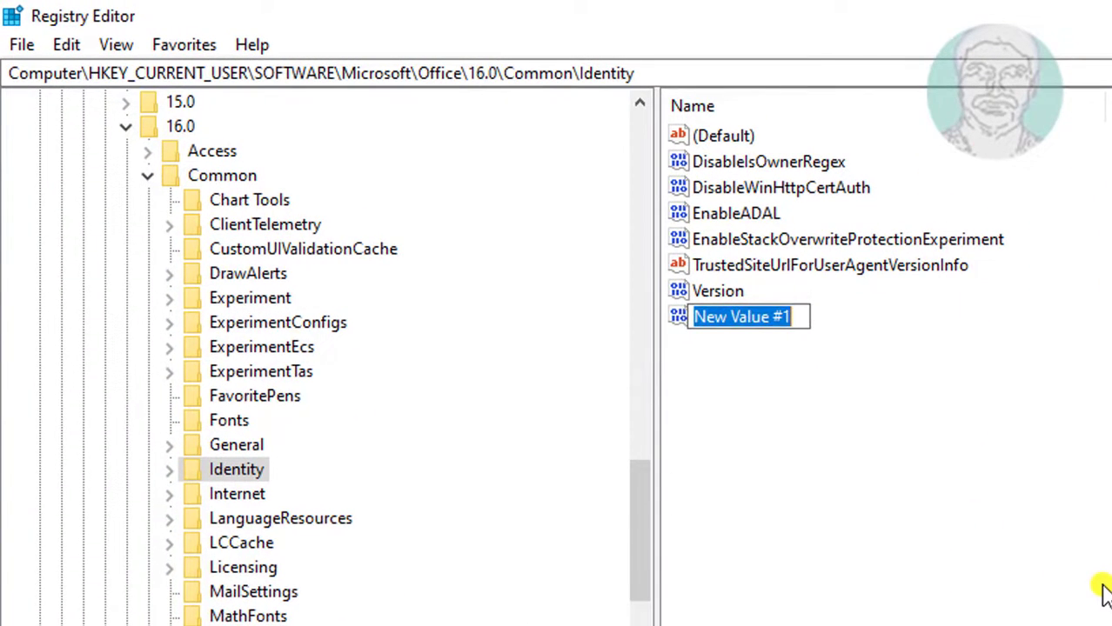
text(Disab)
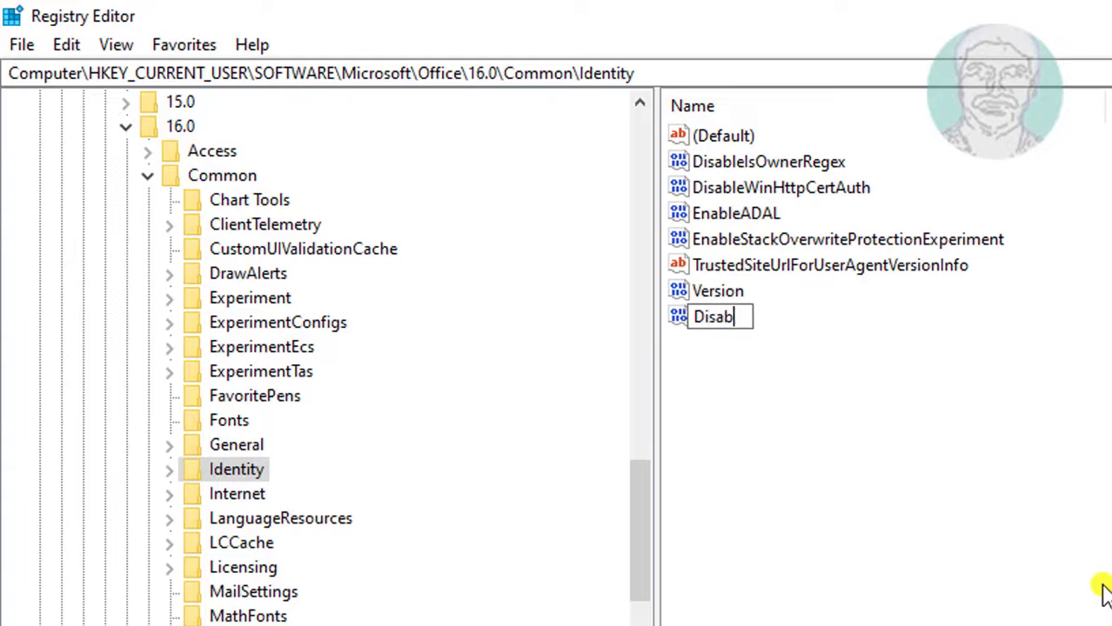
text(eA)
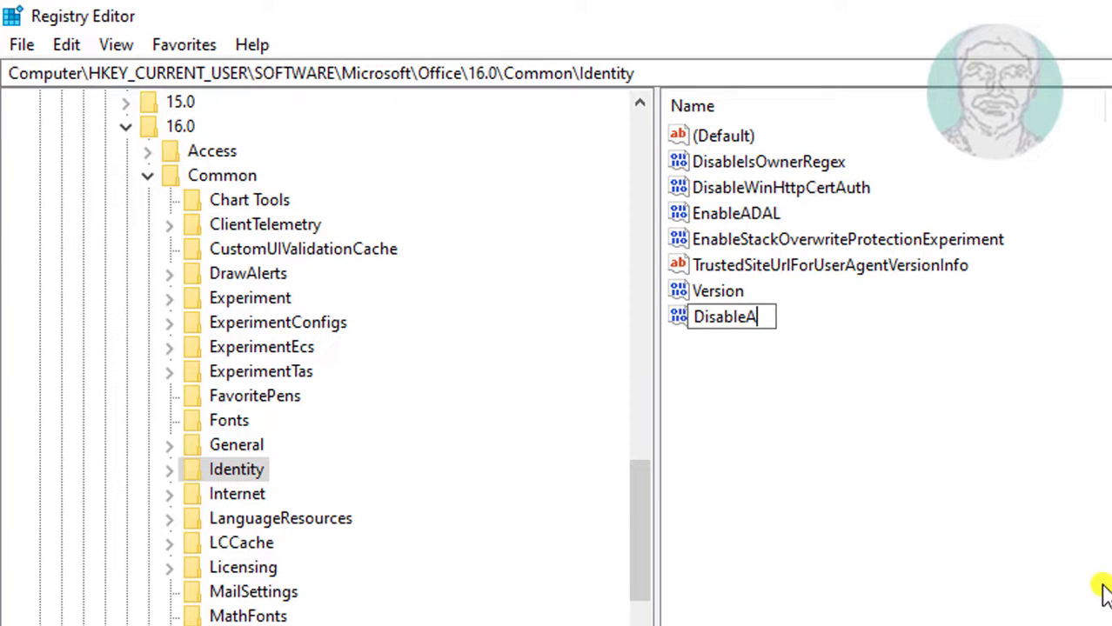
text(DAL)
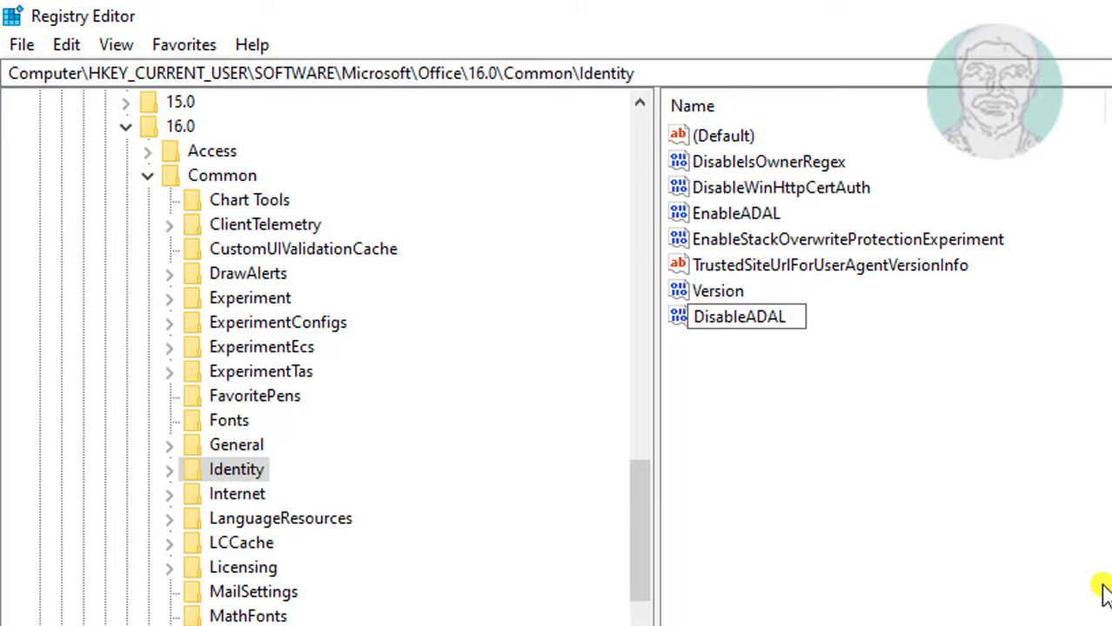
text(aptopW)
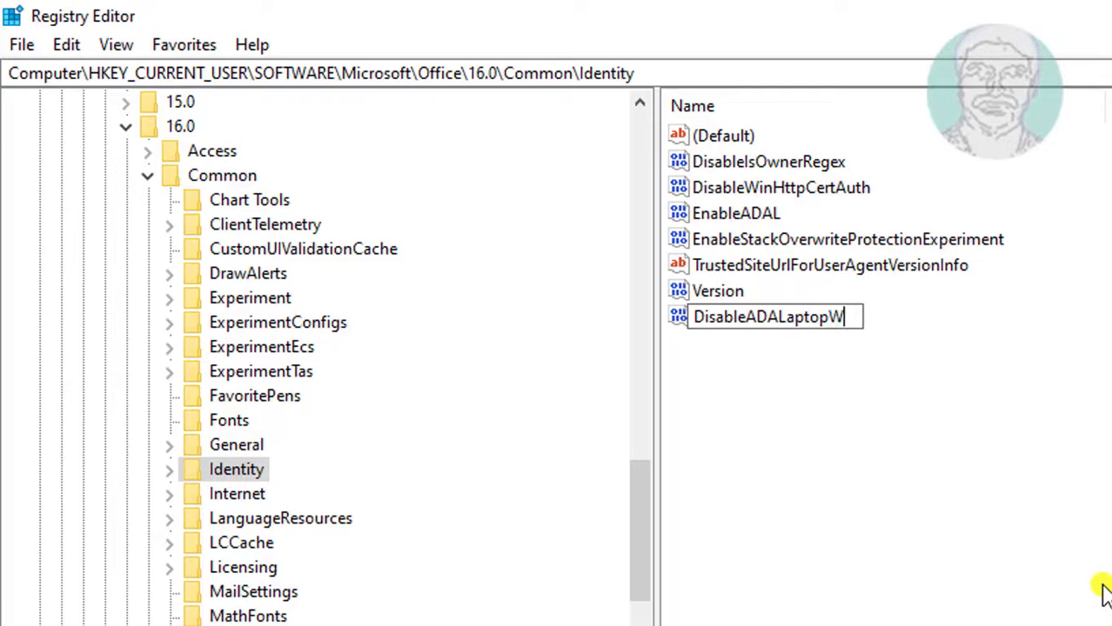
text(AM)
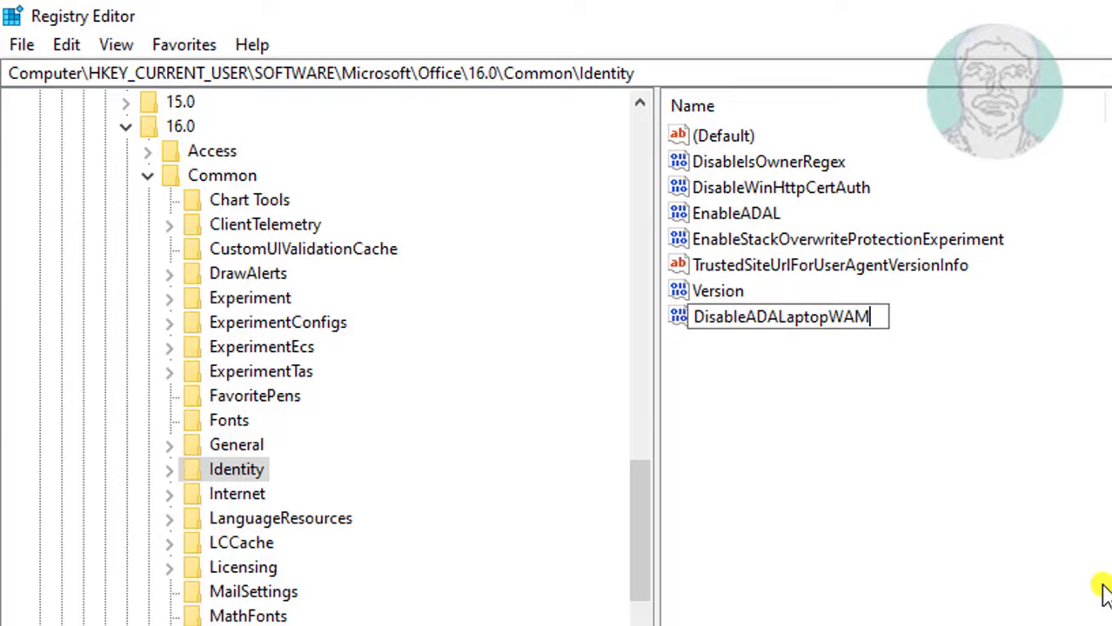
text(O)
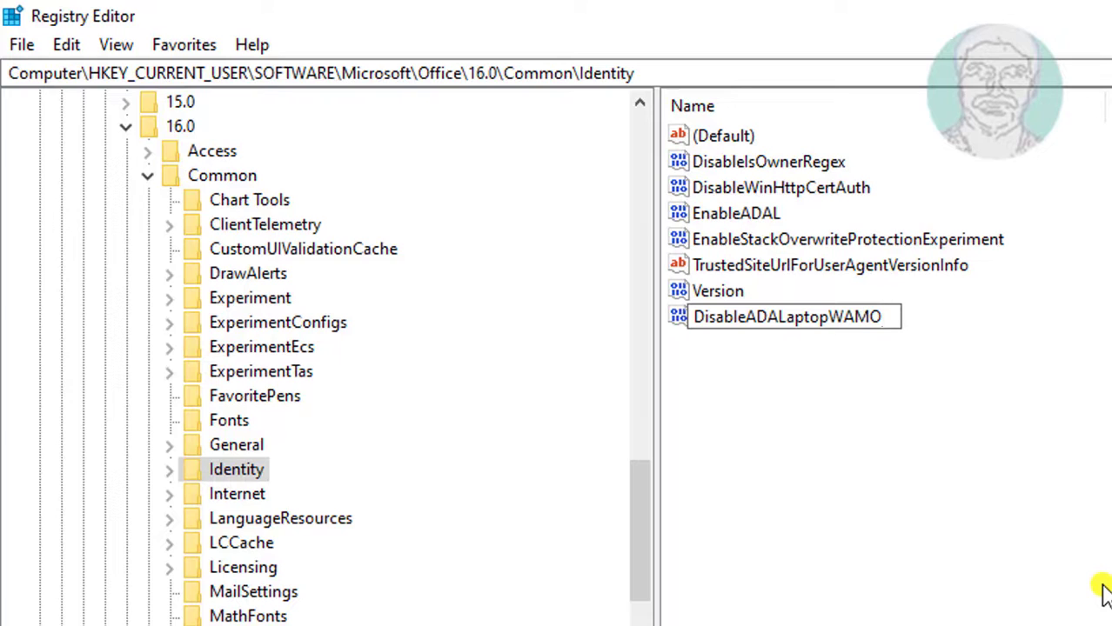
text(ver)
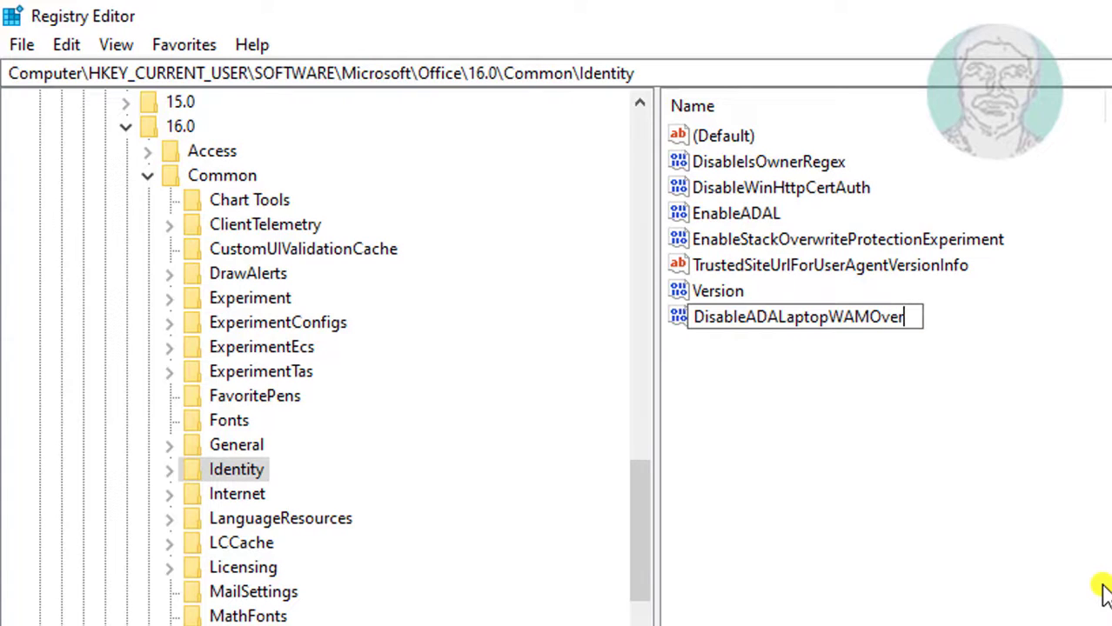
text(ide)
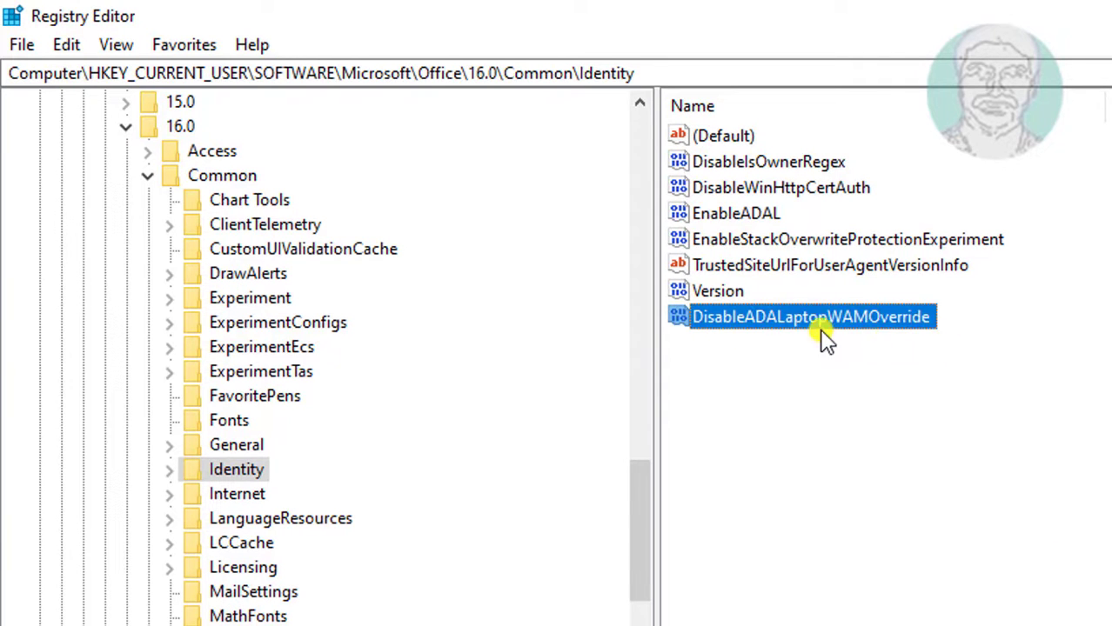
Set the data of DisableADALaptopWAMOverride to 1.
double_click(810, 317)
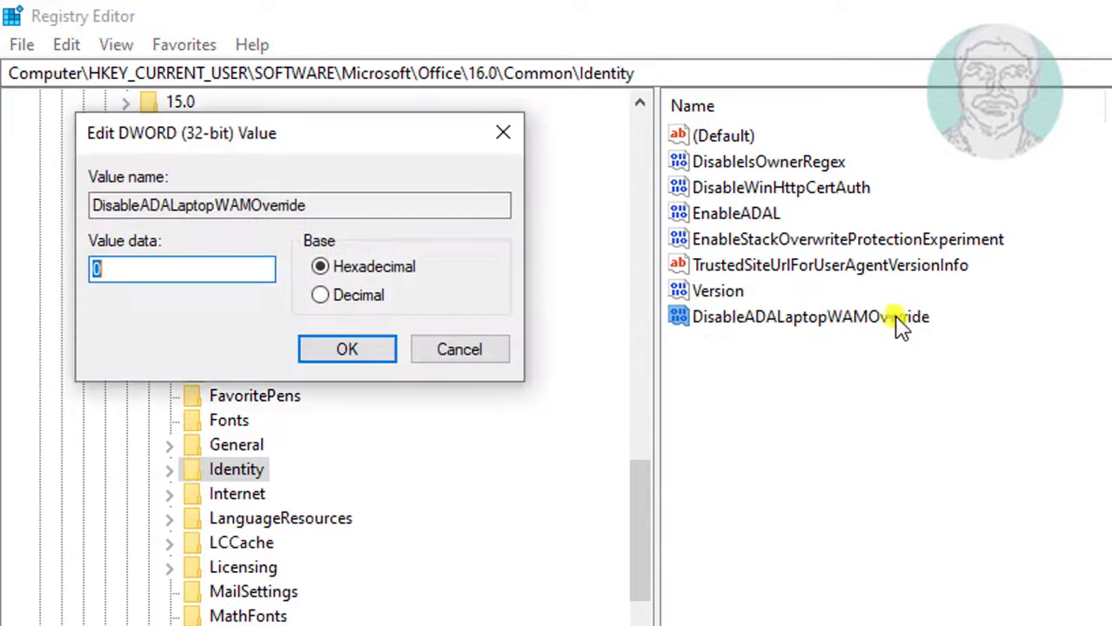
text(1)
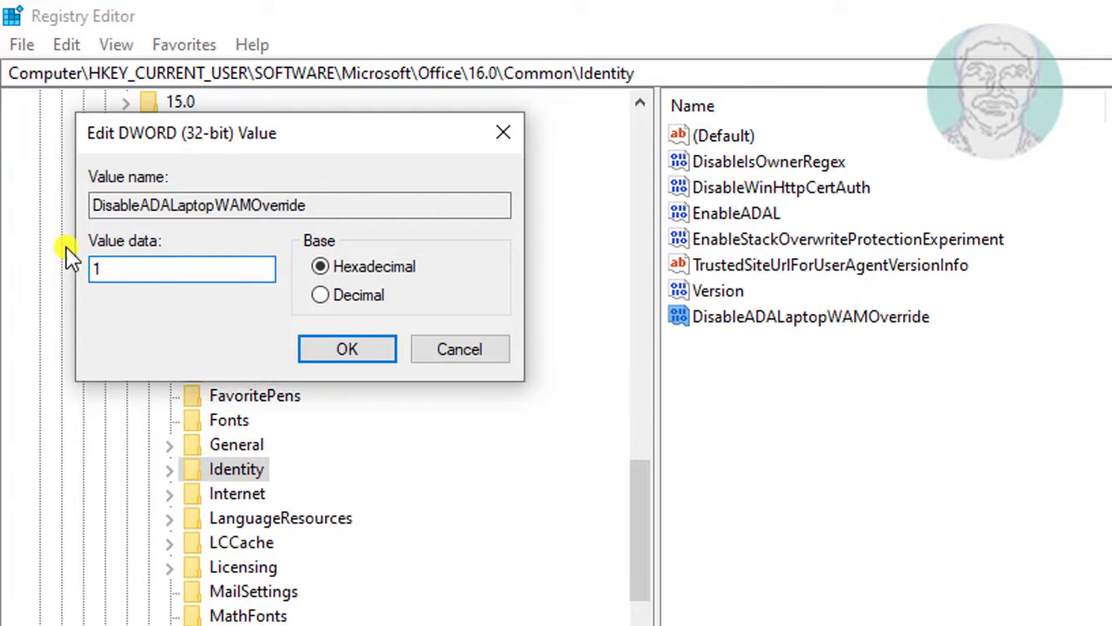
click(347, 348)
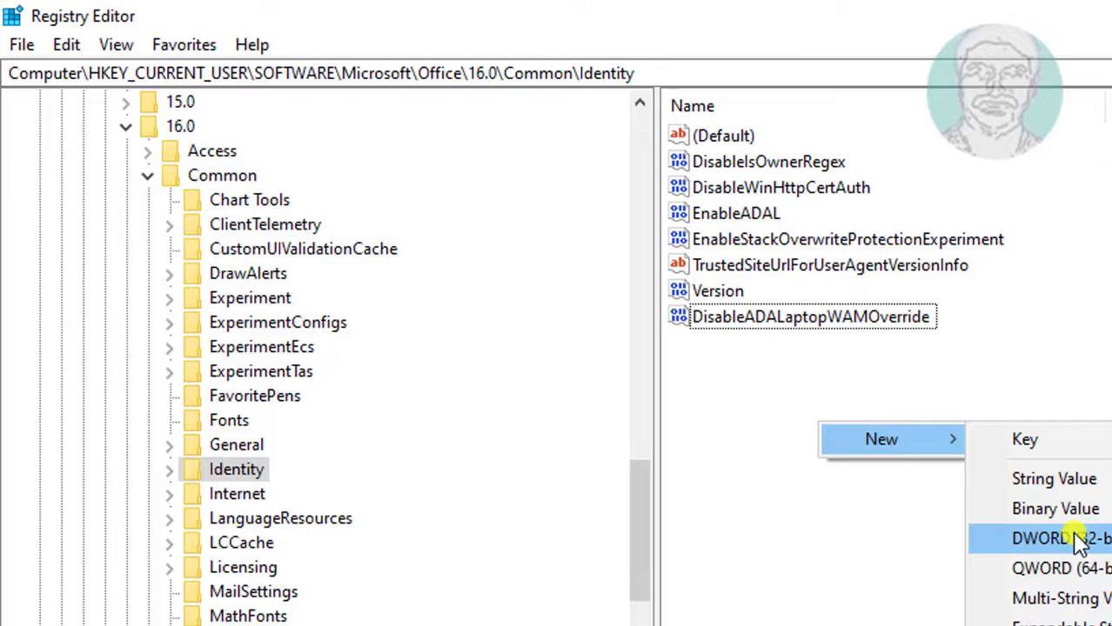
Create a second DWORD (32-bit) value under Identity named DisableAADWAM.
click(1041, 540)
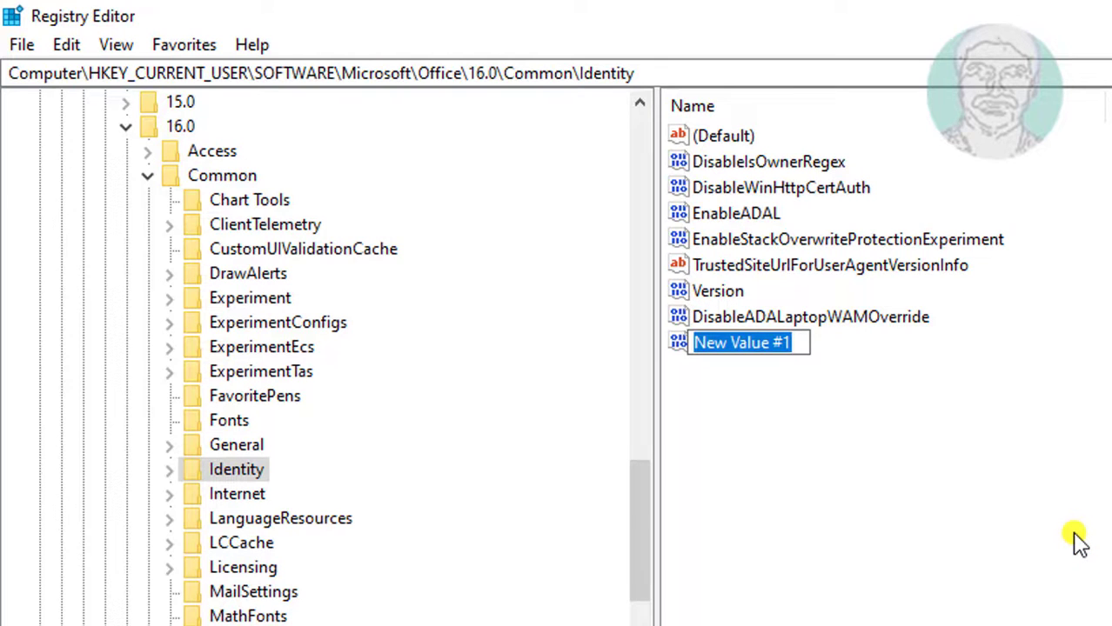
text(DisableAAD)
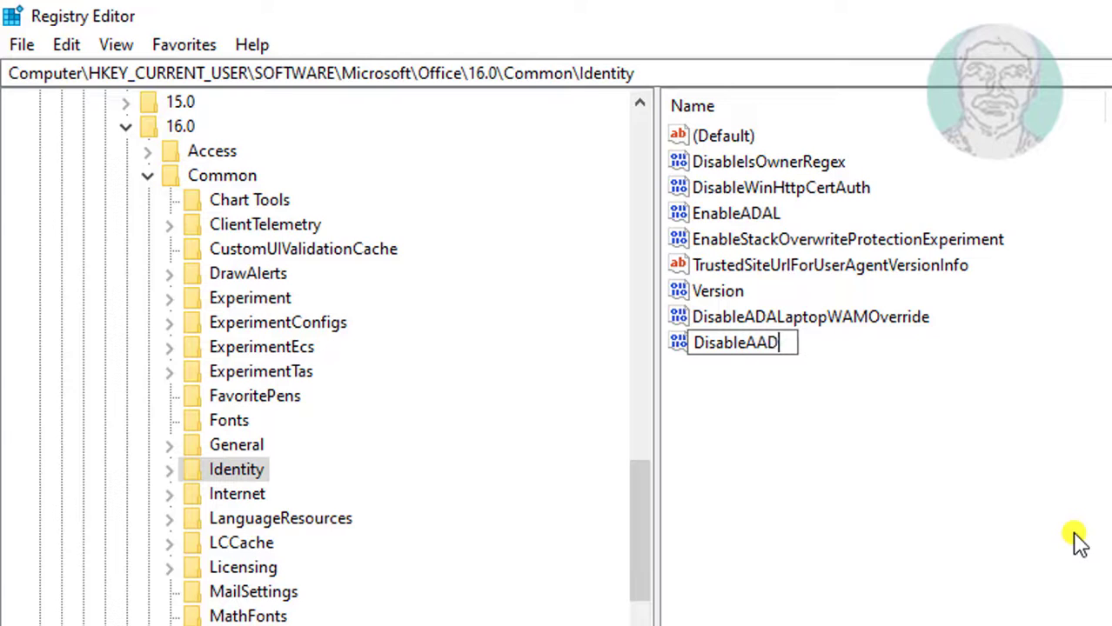
text(WA)
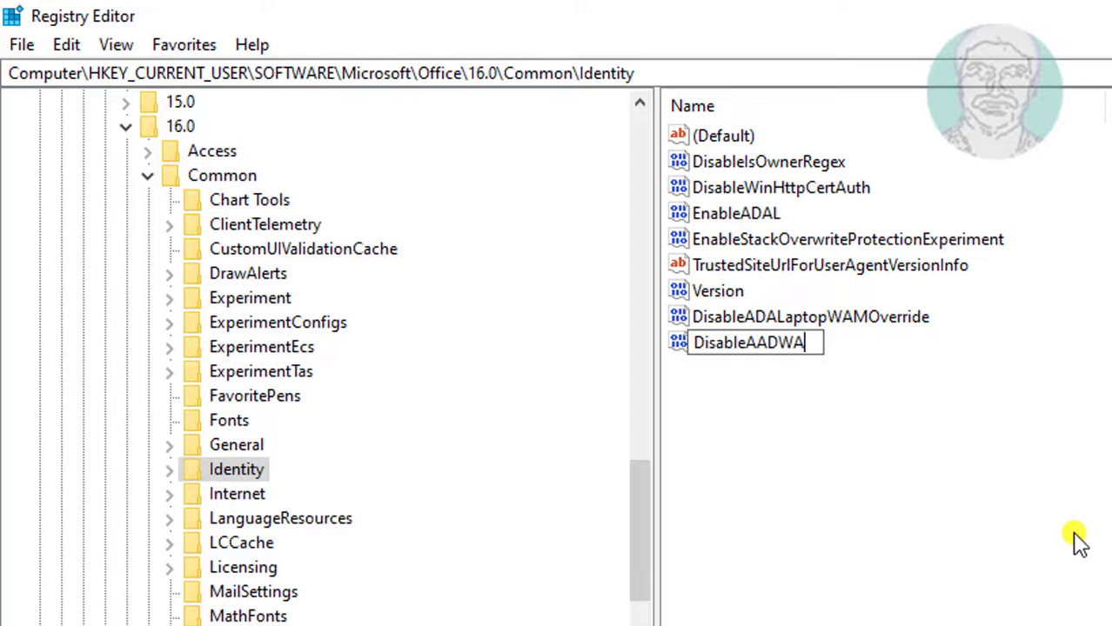
text(M)
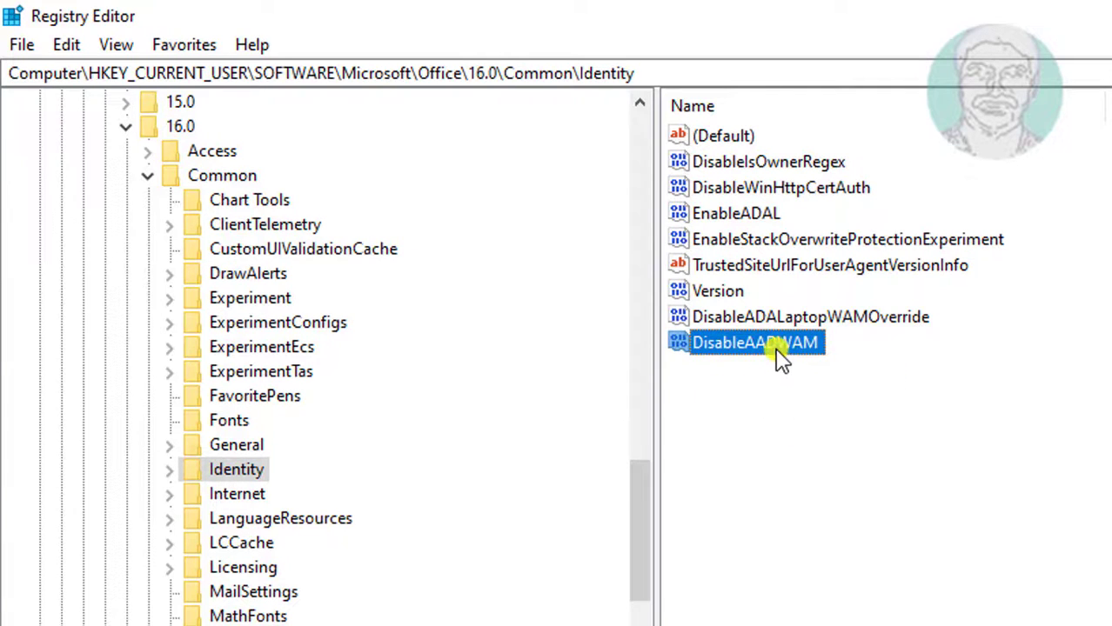
Set the data of DisableAADWAM to 1.
double_click(755, 341)
text(1)
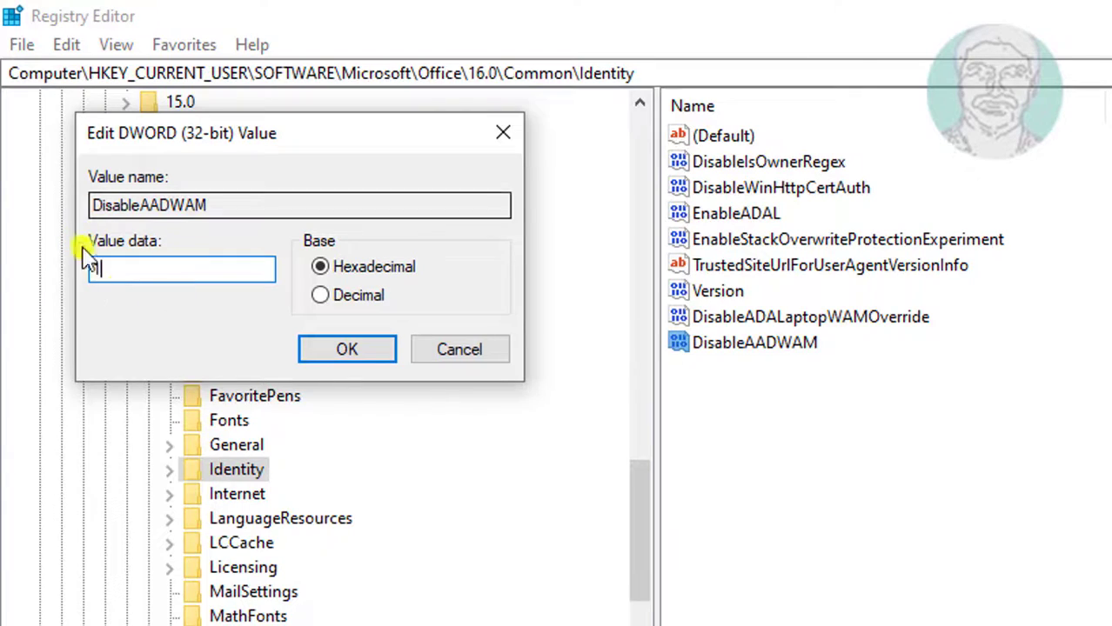
click(346, 348)
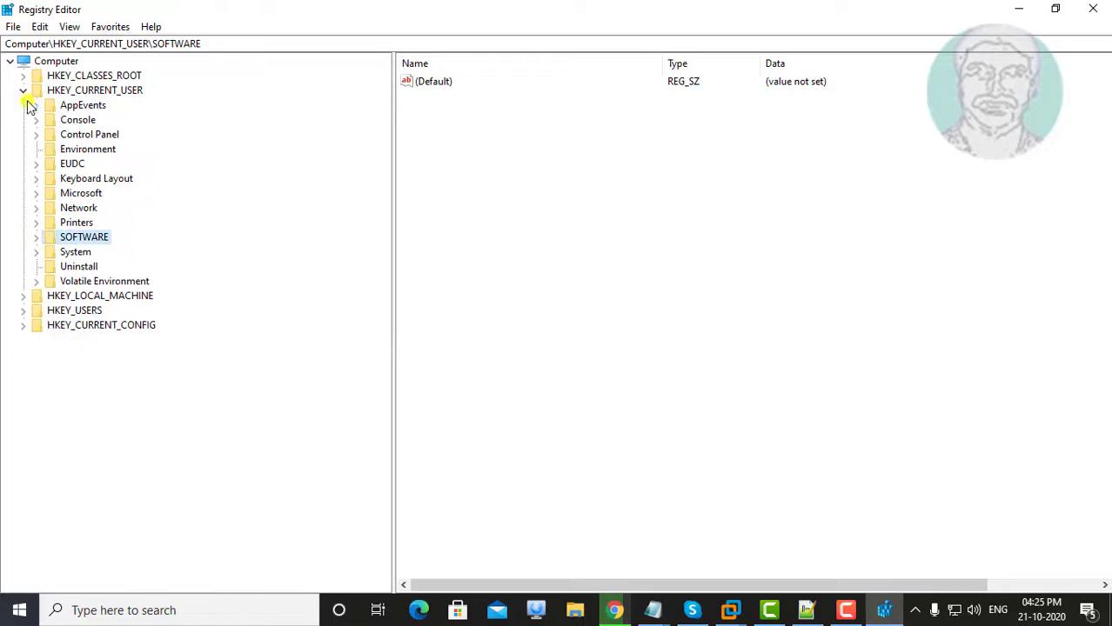
Close Registry Editor, returning to the desktop.
click(1093, 8)
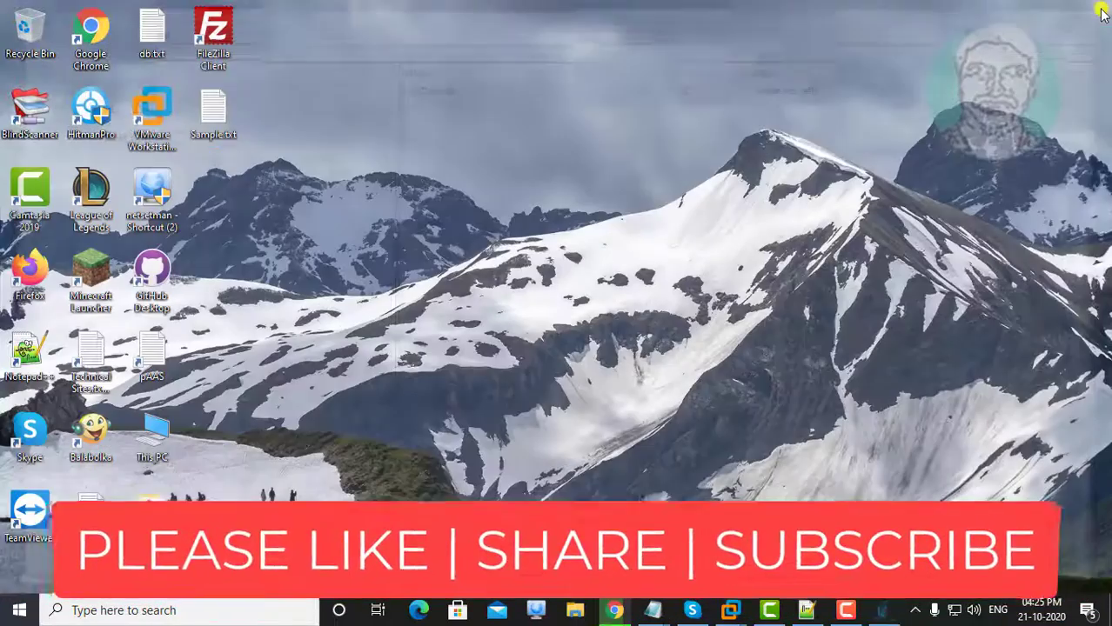